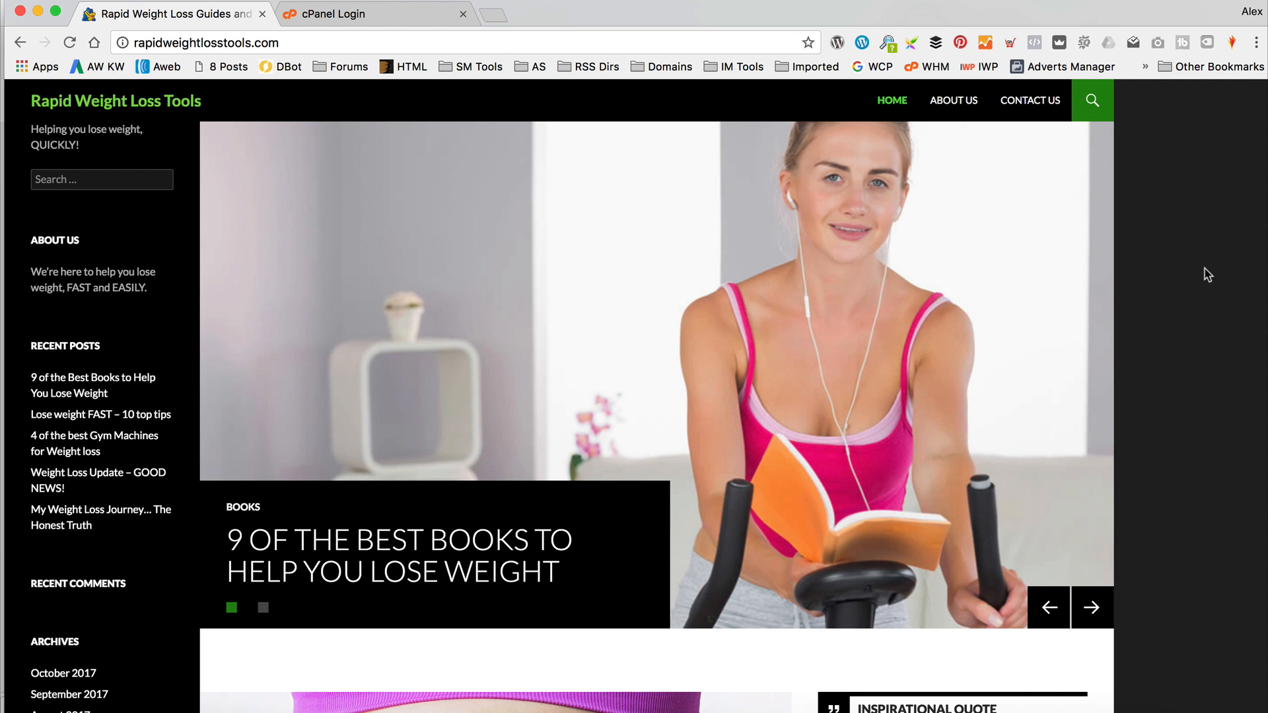
mouse_move(229, 66)
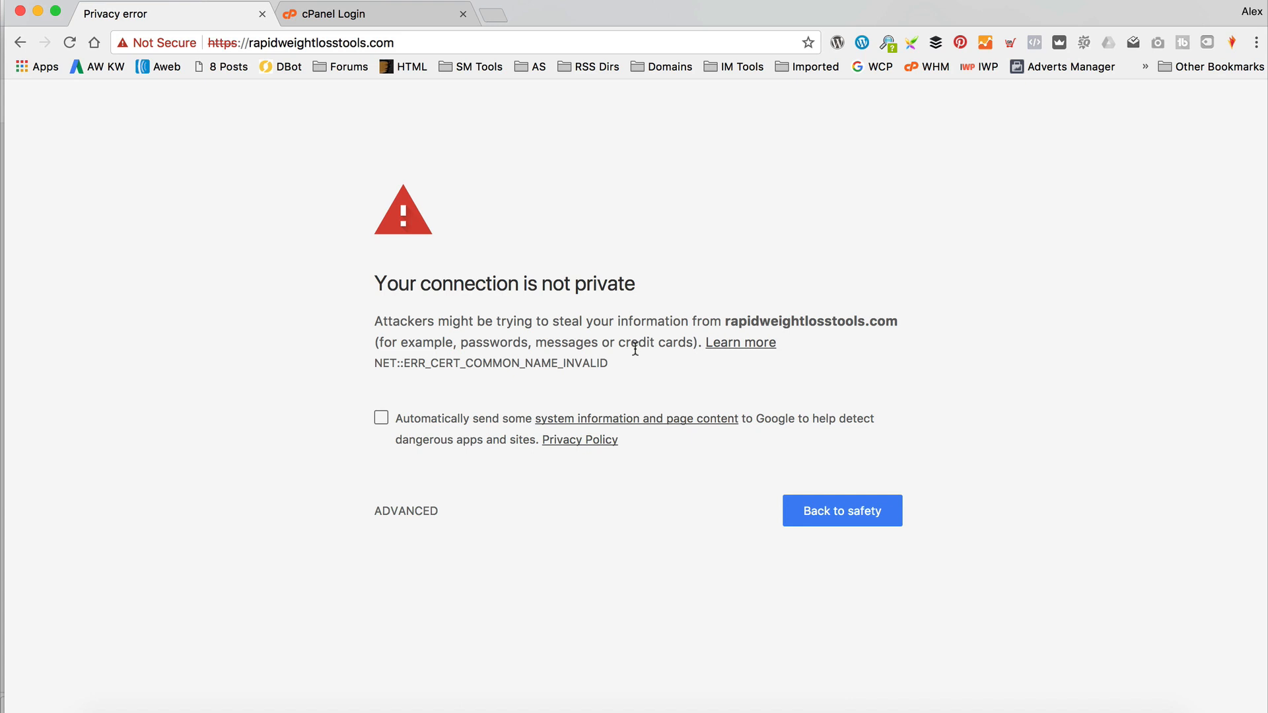
mouse_move(562, 436)
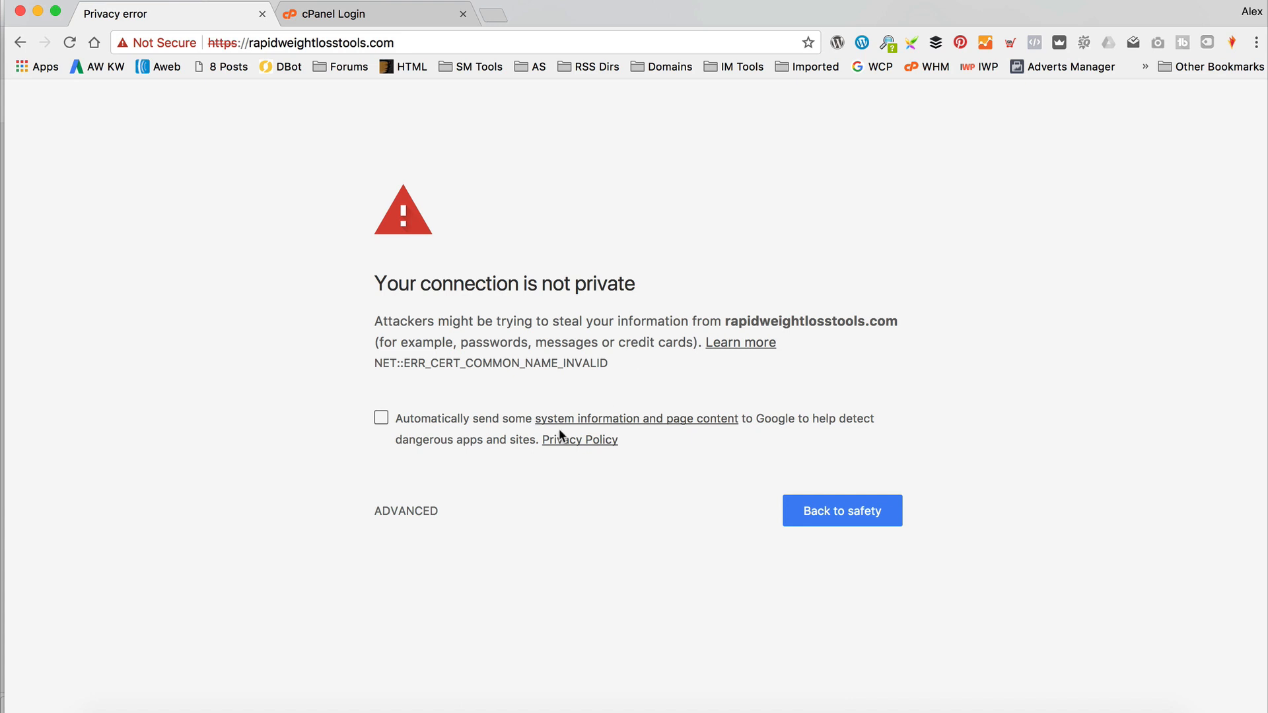
mouse_move(390, 7)
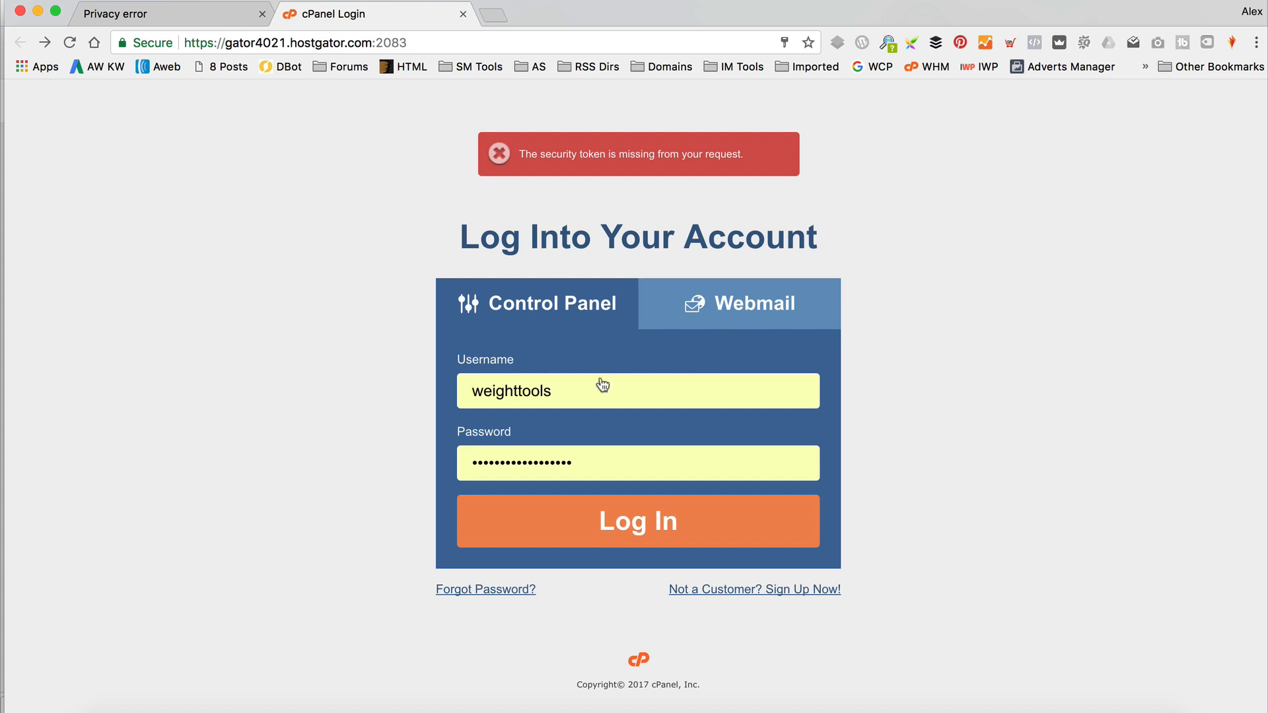
Log into the HostGator cPanel account
left_click(637, 521)
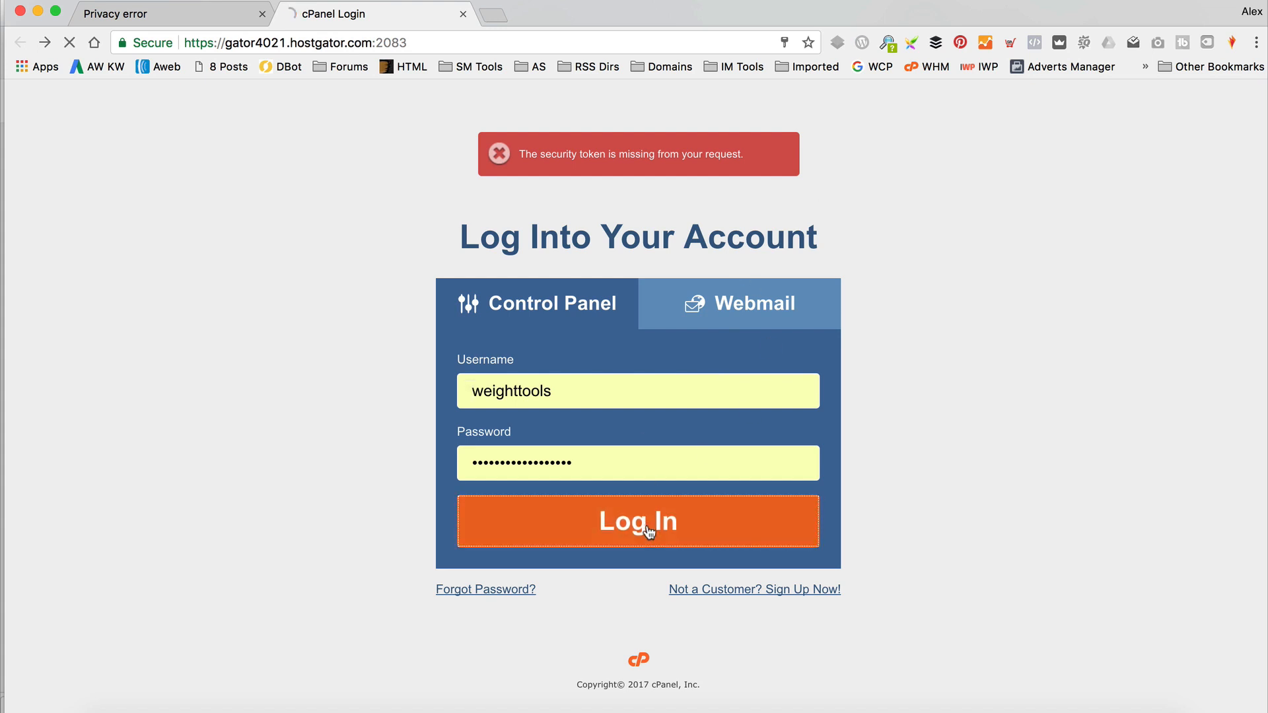
left_click(637, 521)
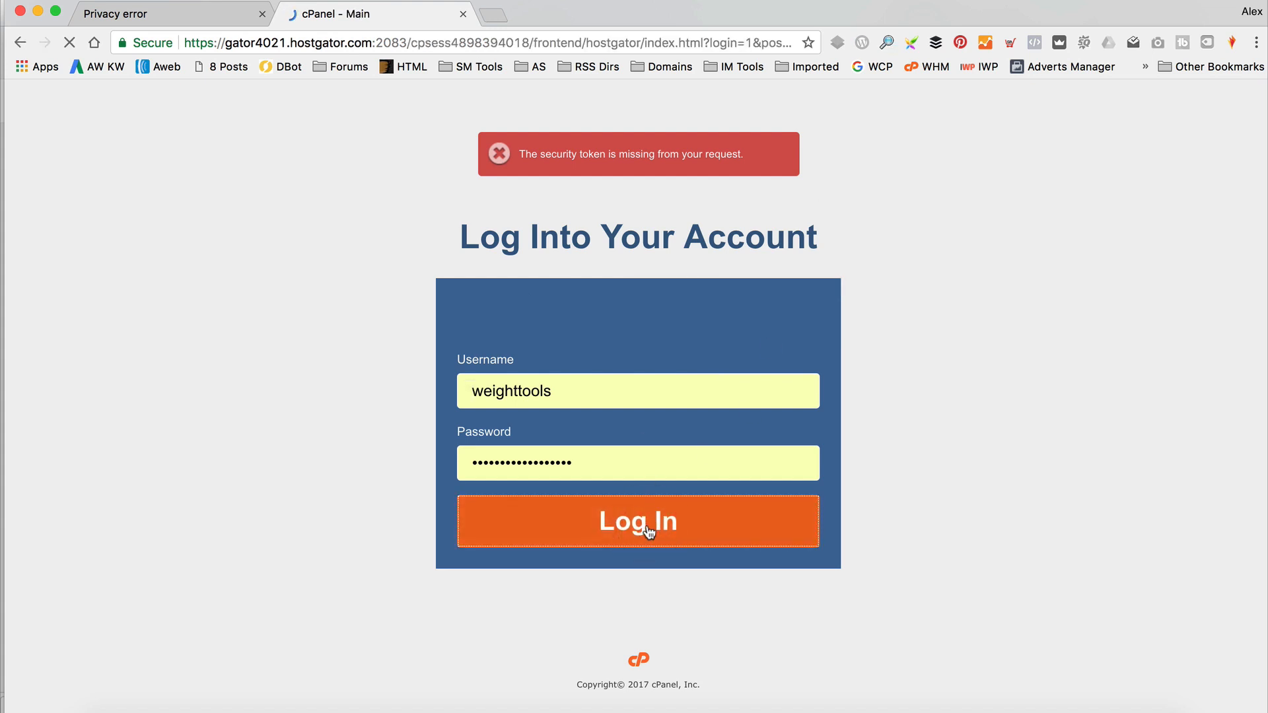
left_click(637, 521)
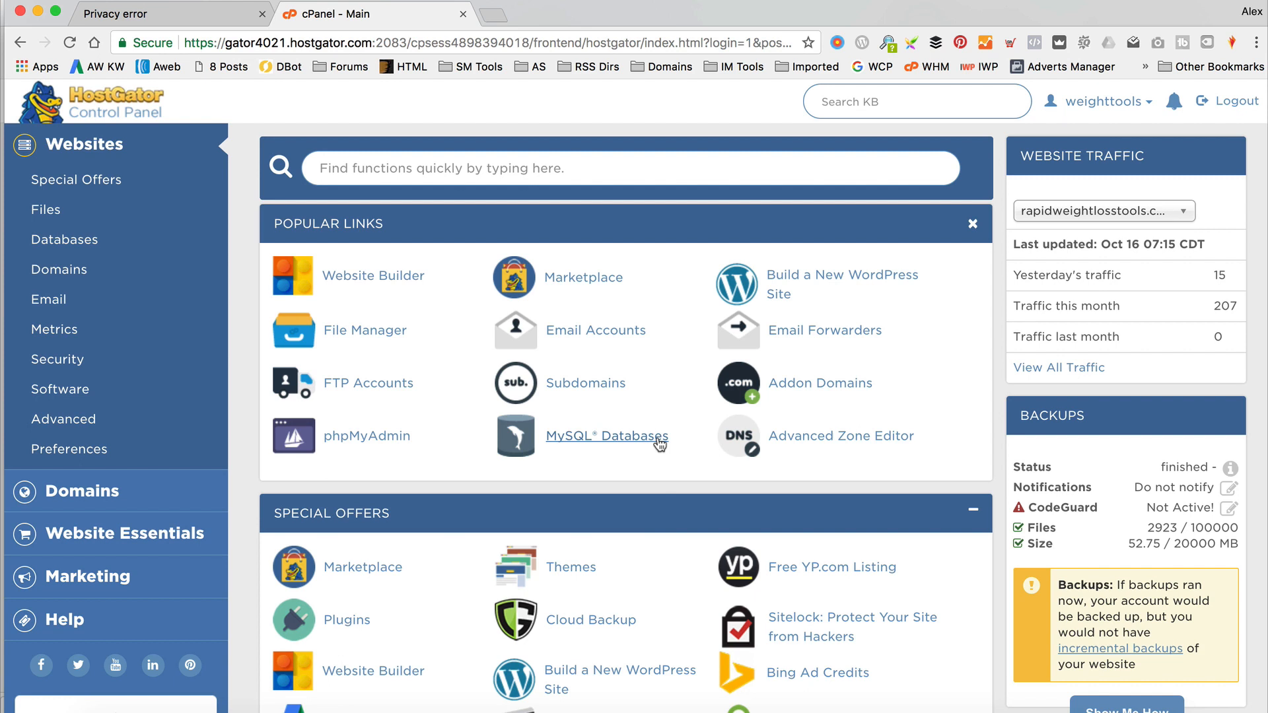
Open SSL Certificates from the Special Offers section
scroll("down", 3)
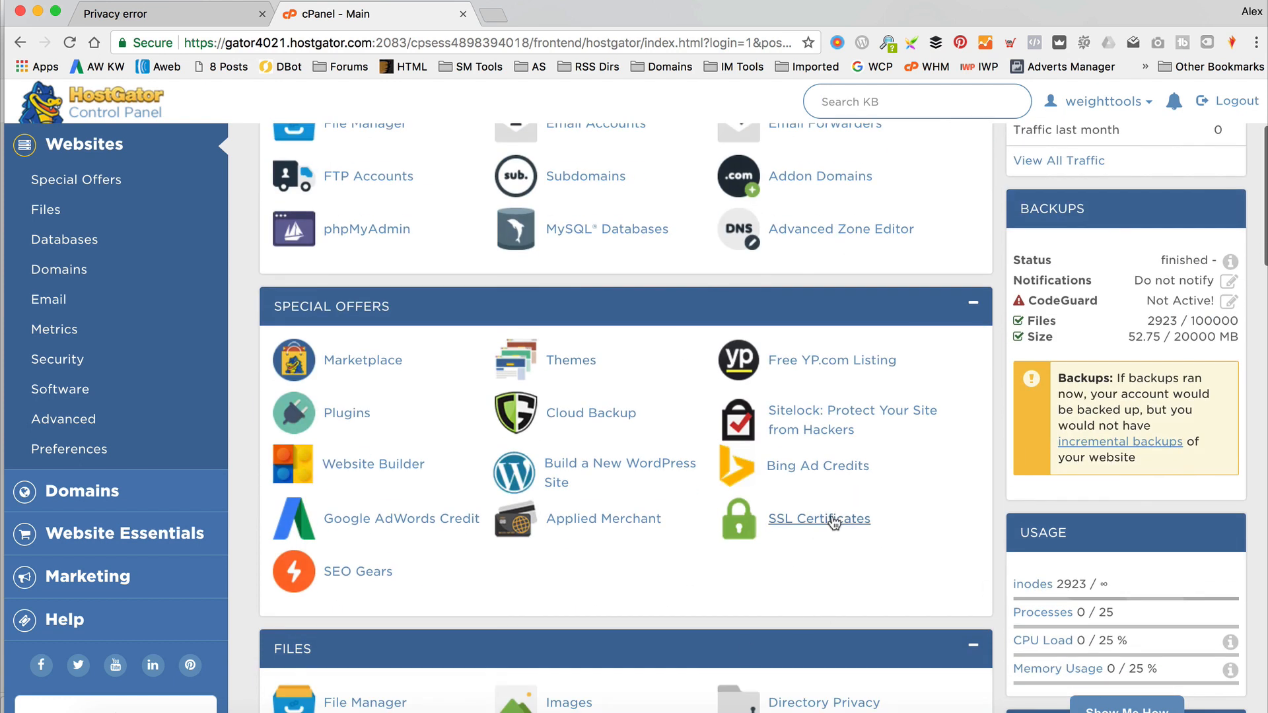
left_click(818, 519)
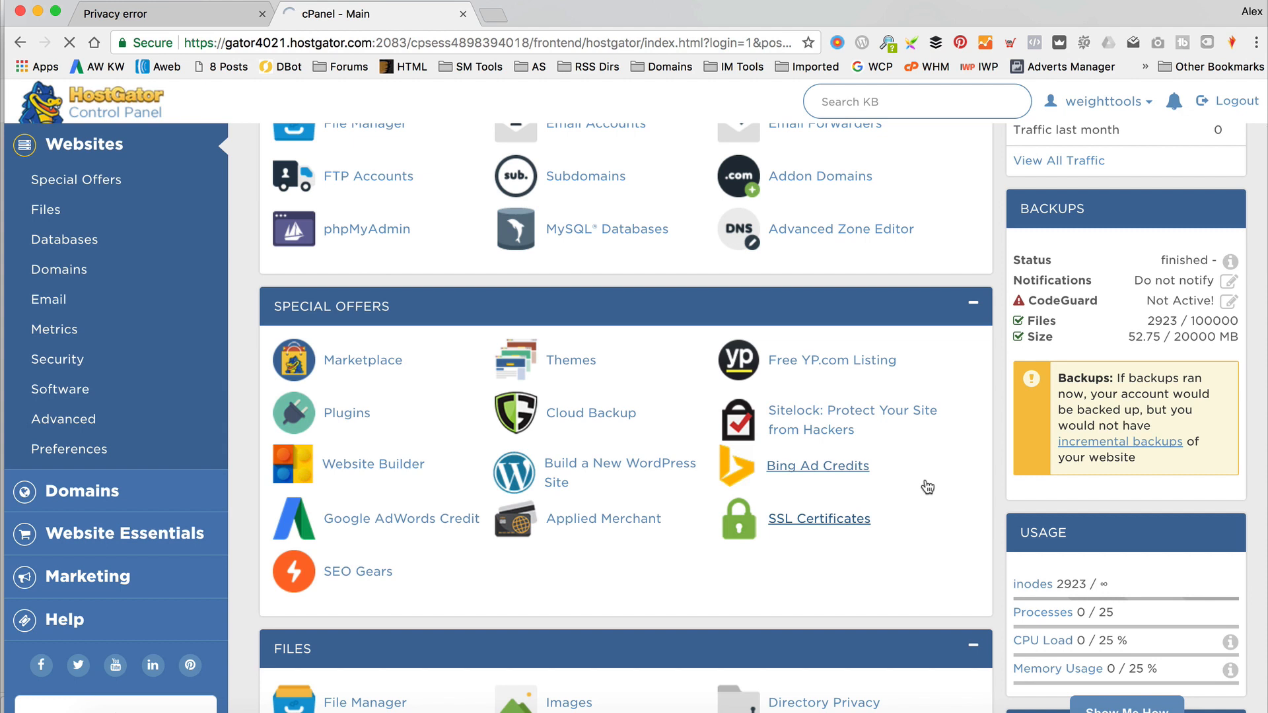
left_click(818, 518)
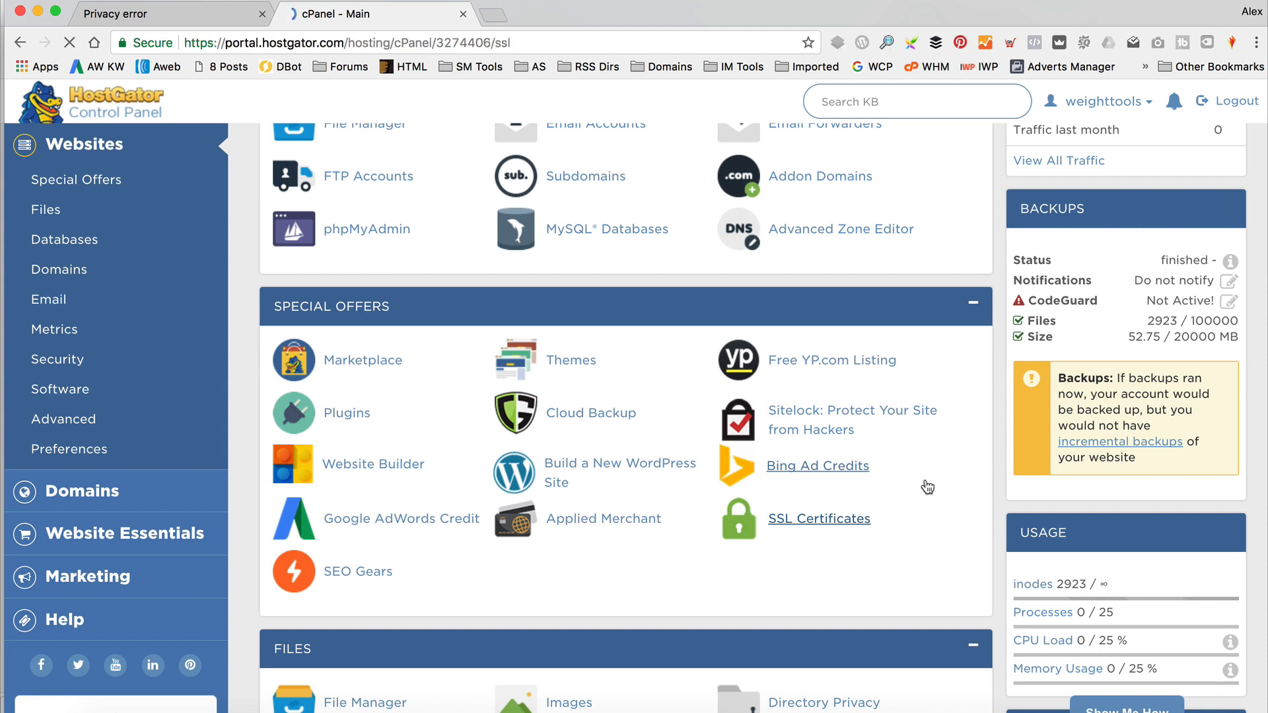
Confirm the domain rapidweightlosstools.com and choose Buy Now on Domain Validated SSL
left_click(818, 518)
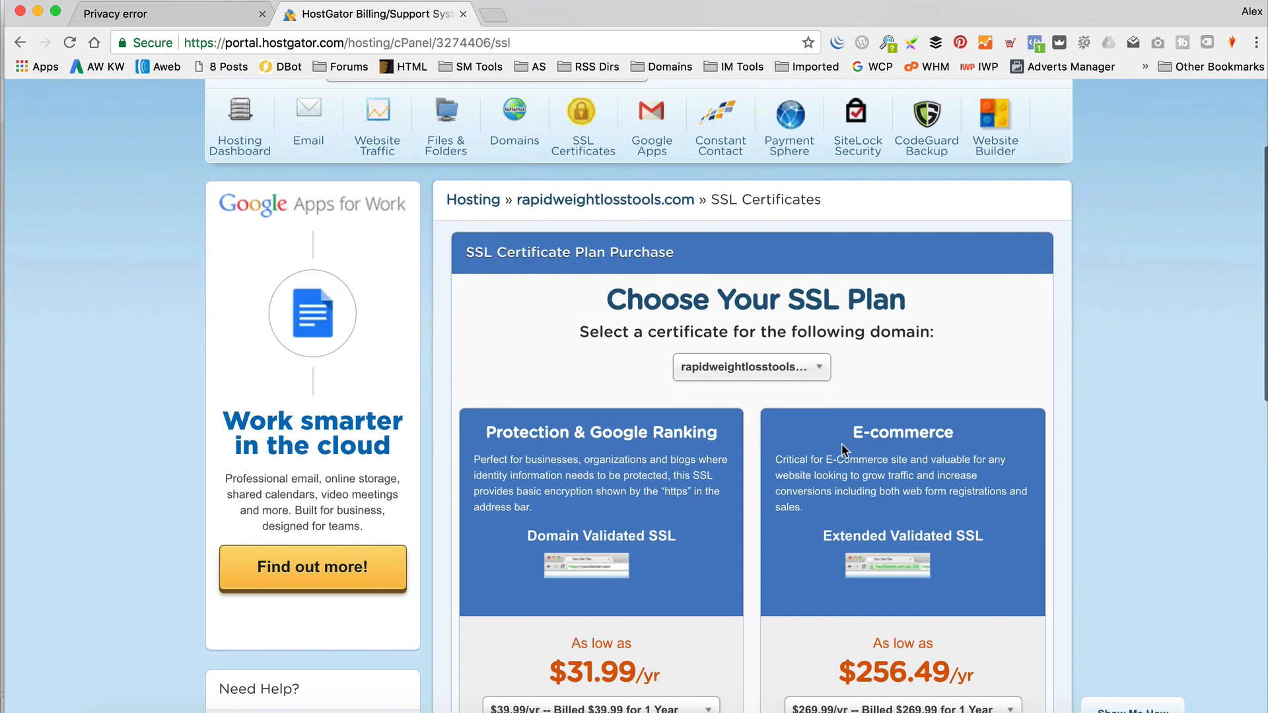
scroll("down", 3)
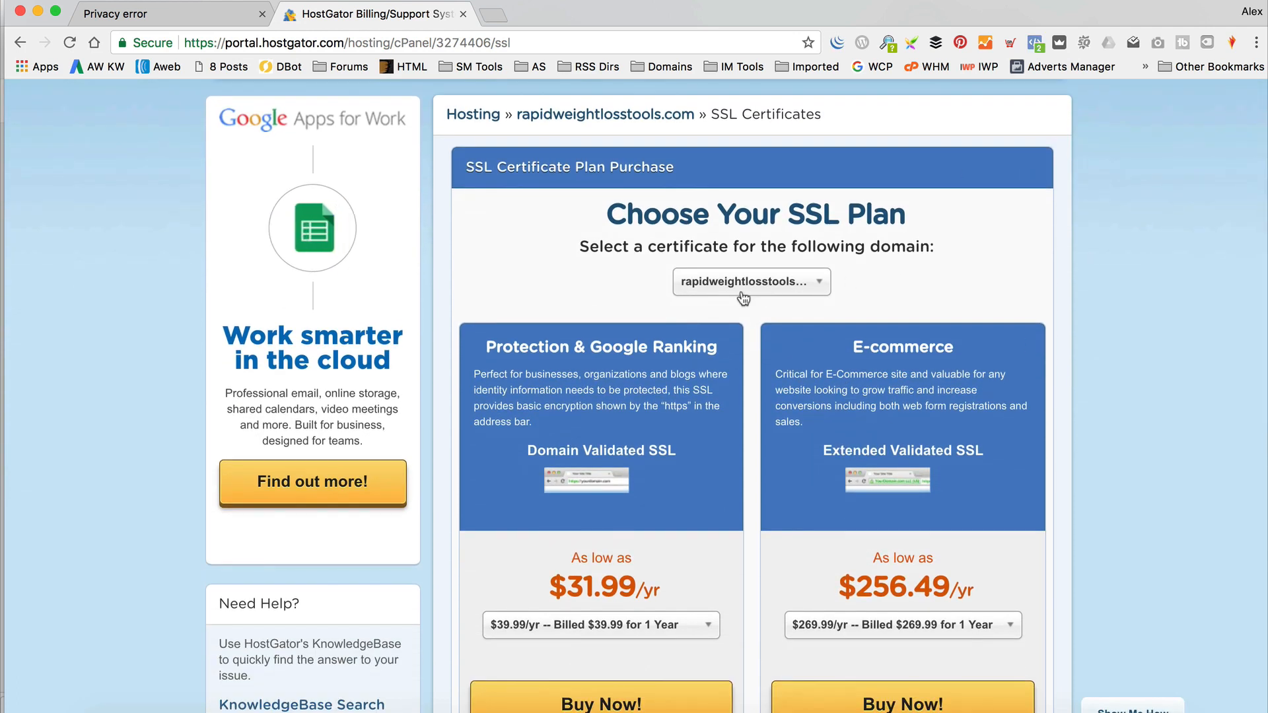
left_click(748, 282)
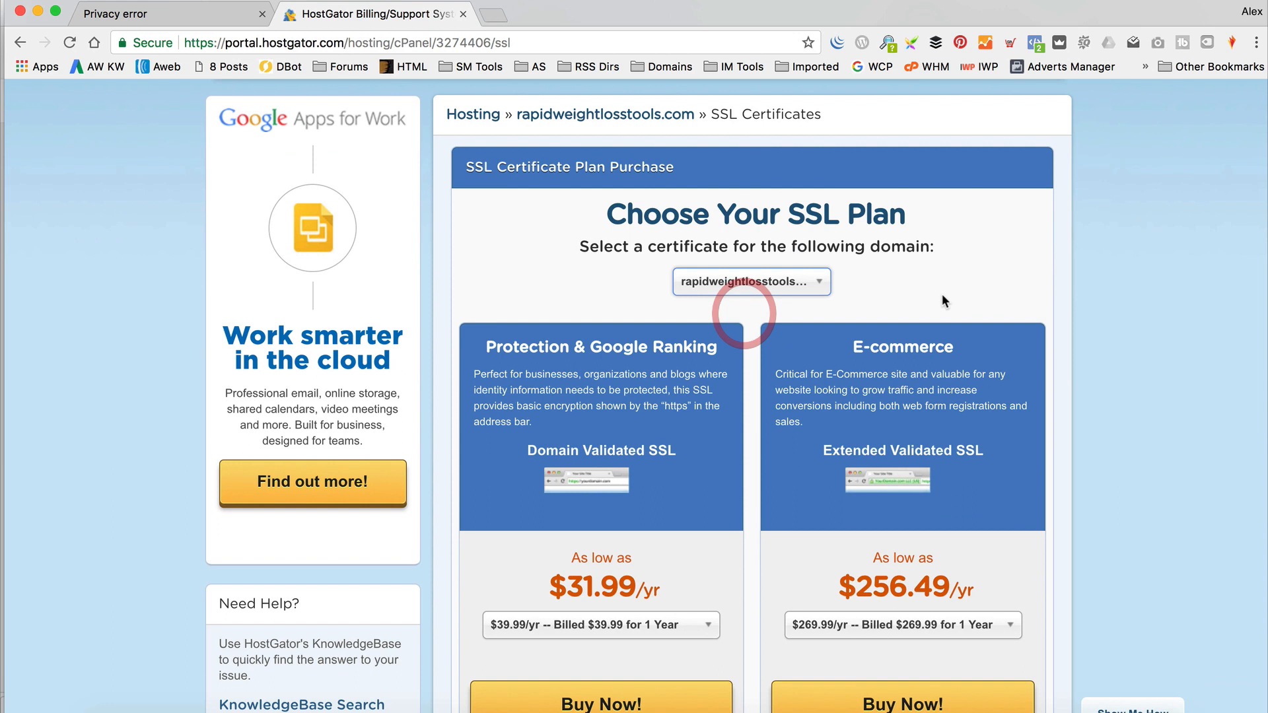
scroll("down", 3)
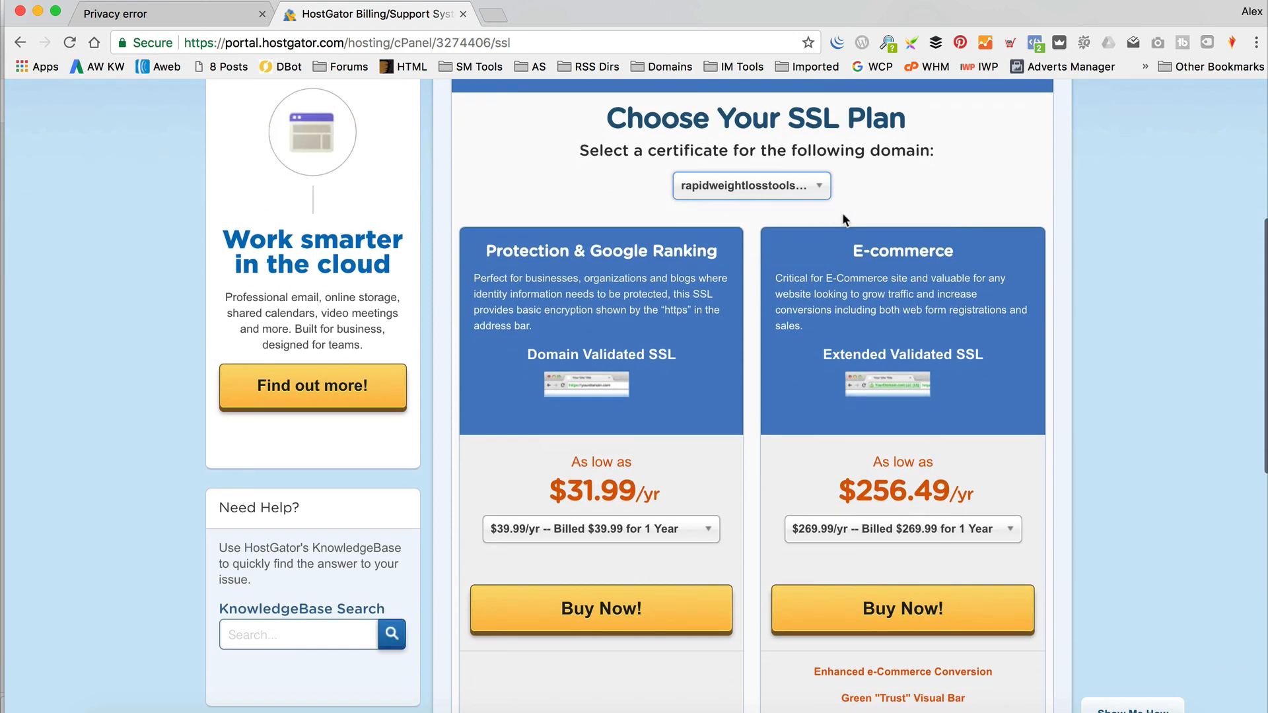
scroll("down", 3)
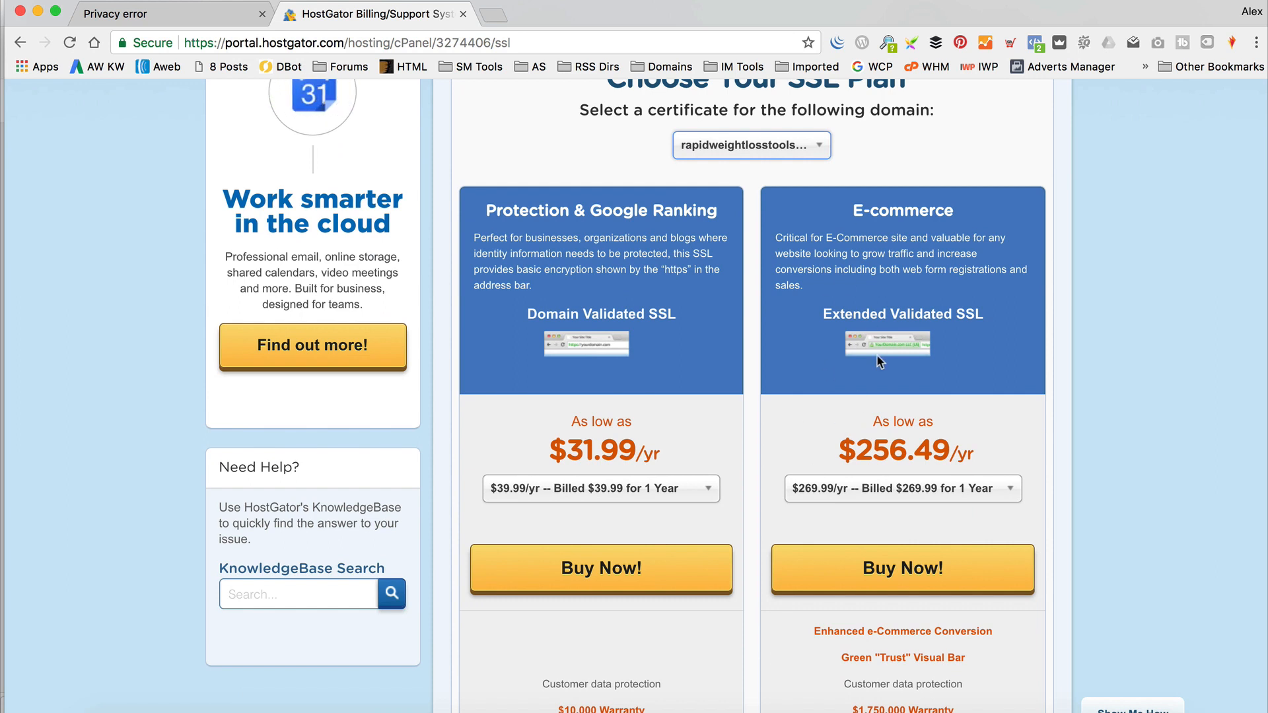
scroll("down", 3)
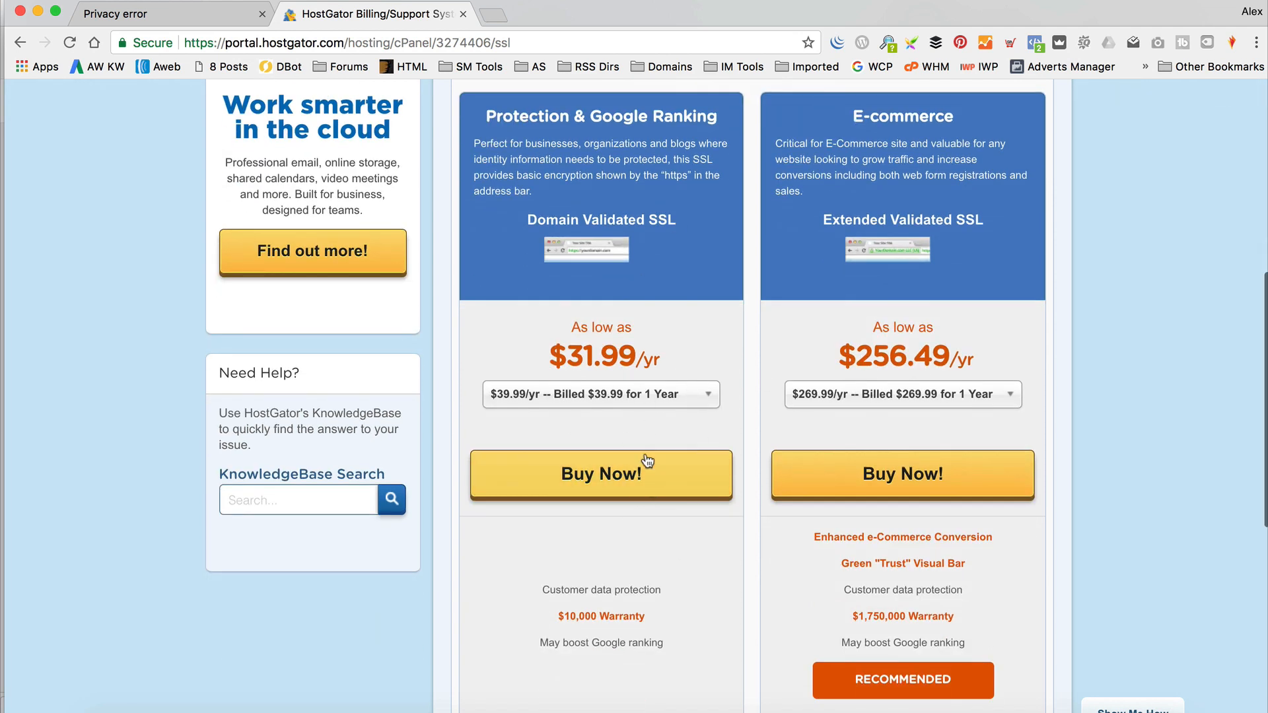
left_click(601, 395)
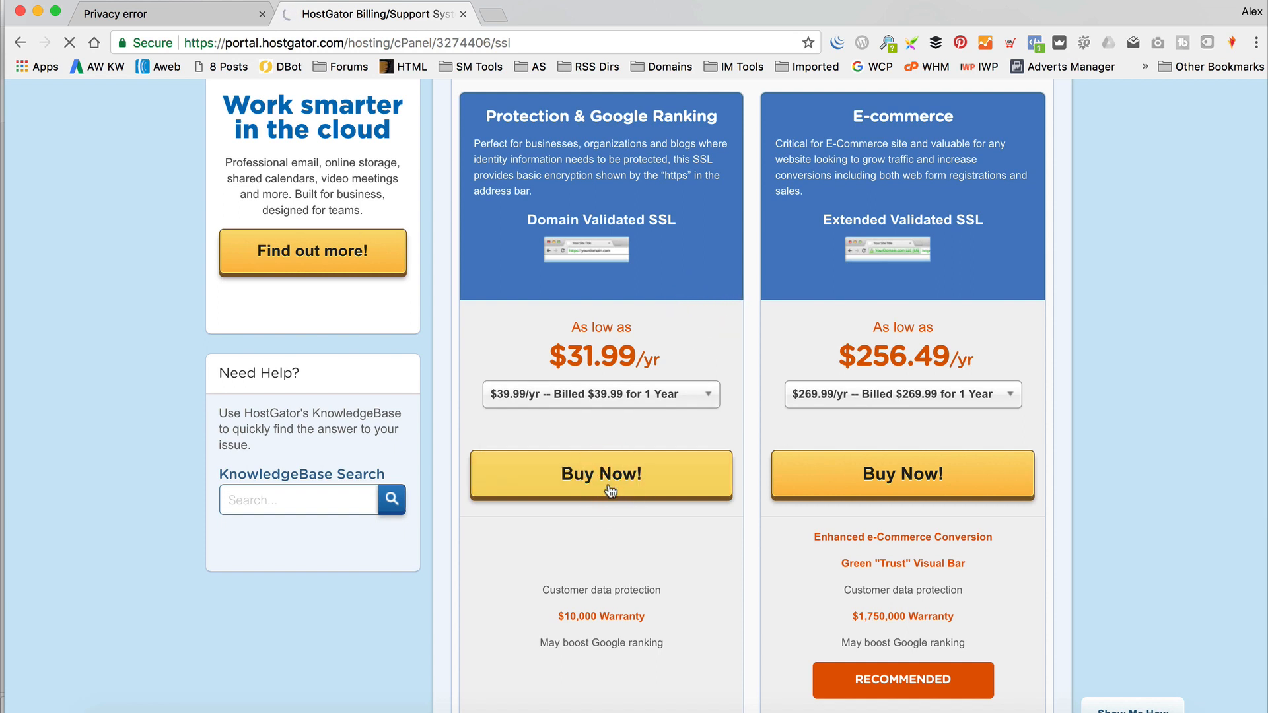
Pay for Comodo Positive SSL using DNS CNAME validation, accepting the Subscriber Agreement
left_click(602, 474)
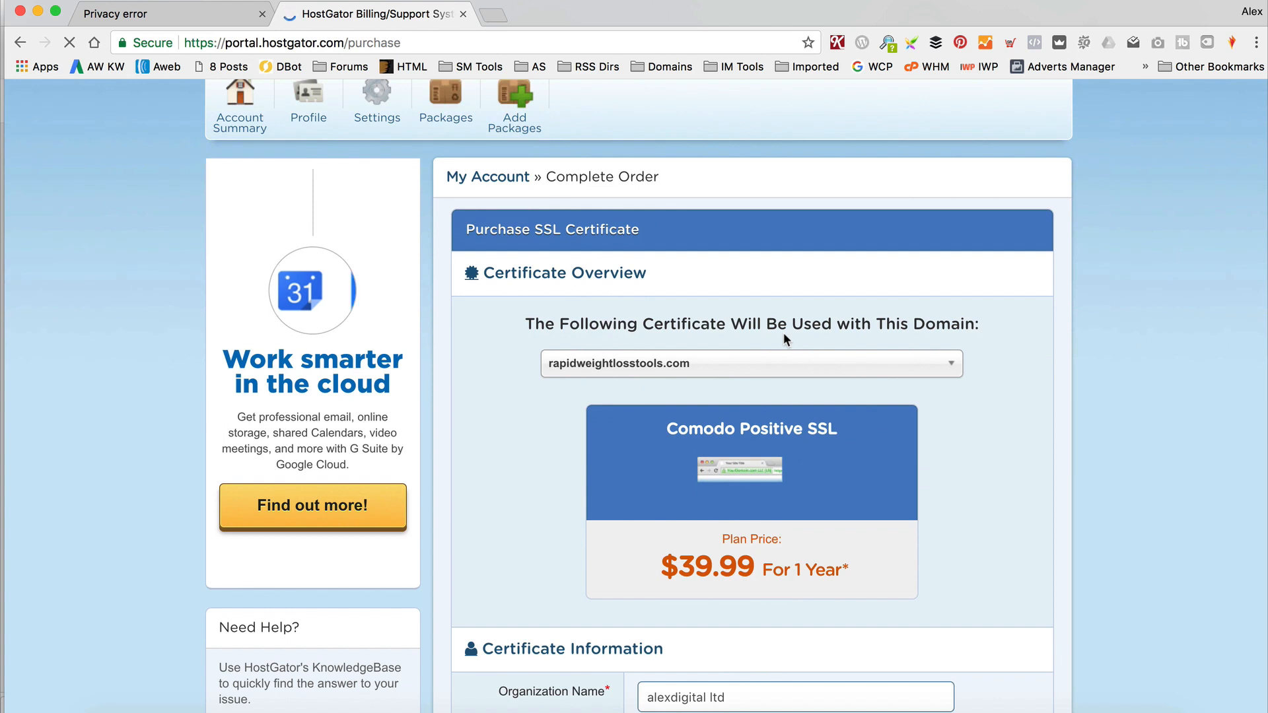
scroll("down", 3)
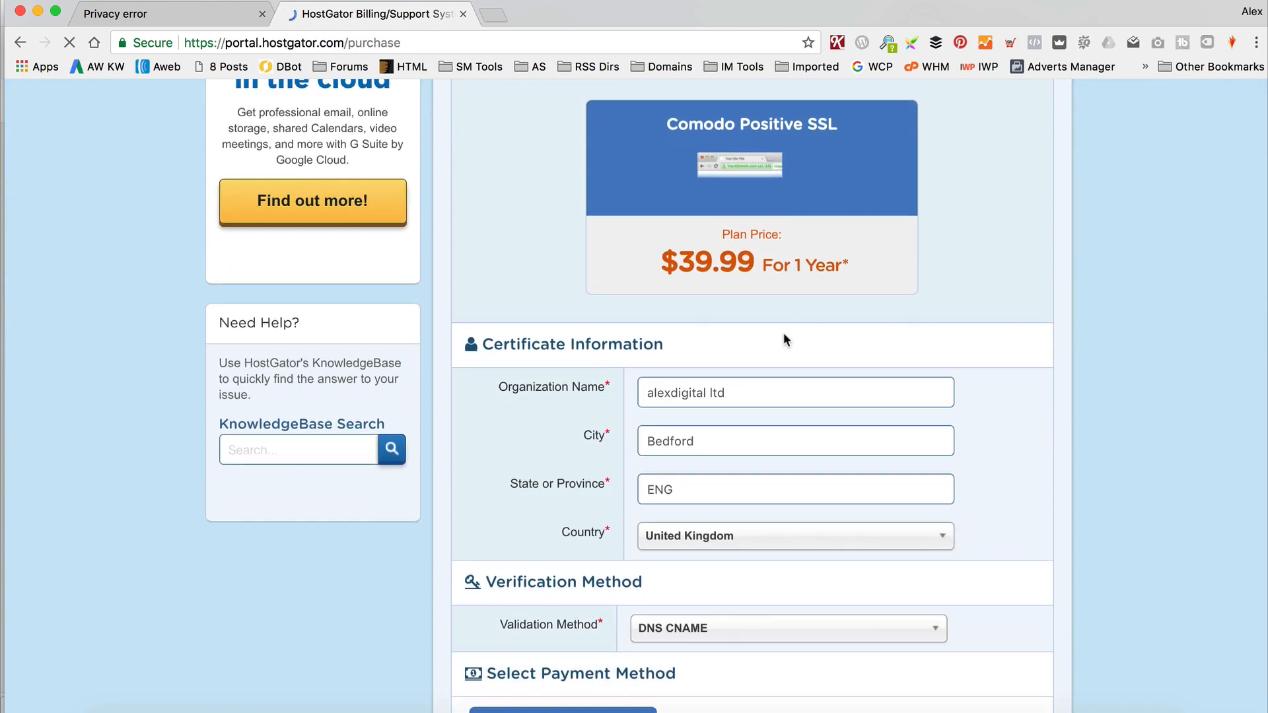
scroll("down", 3)
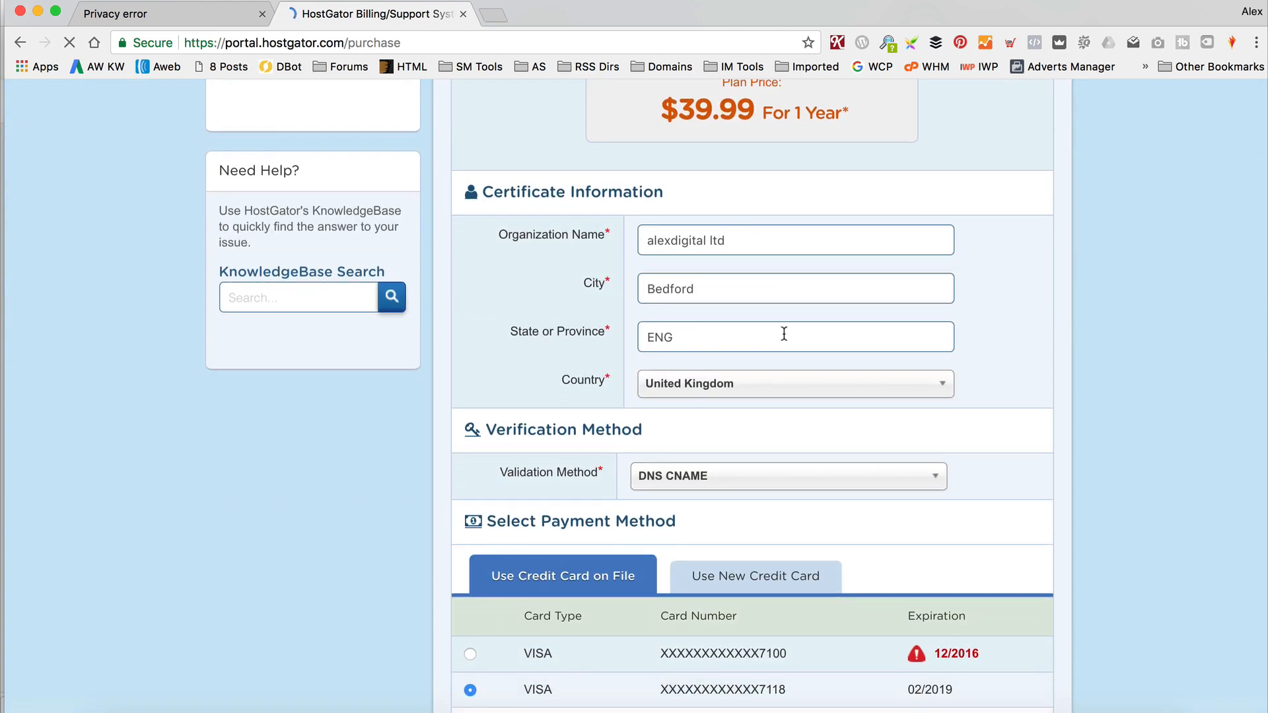
left_click(785, 476)
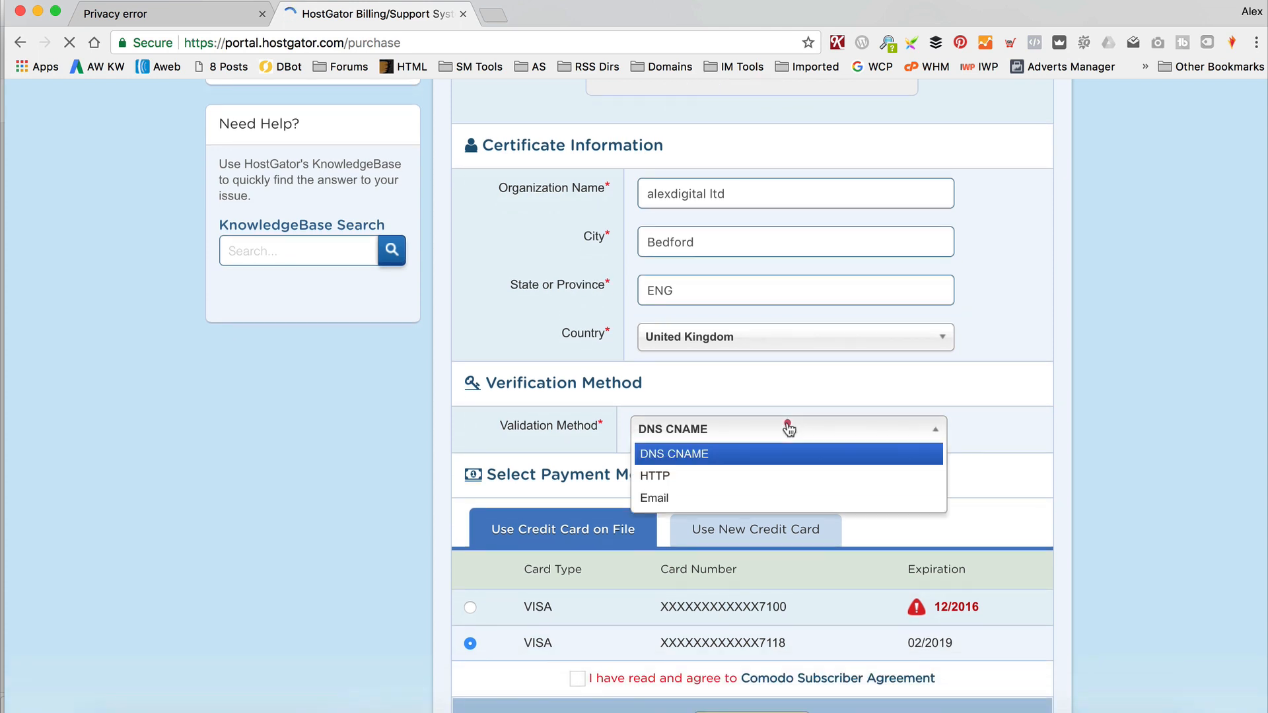
left_click(674, 453)
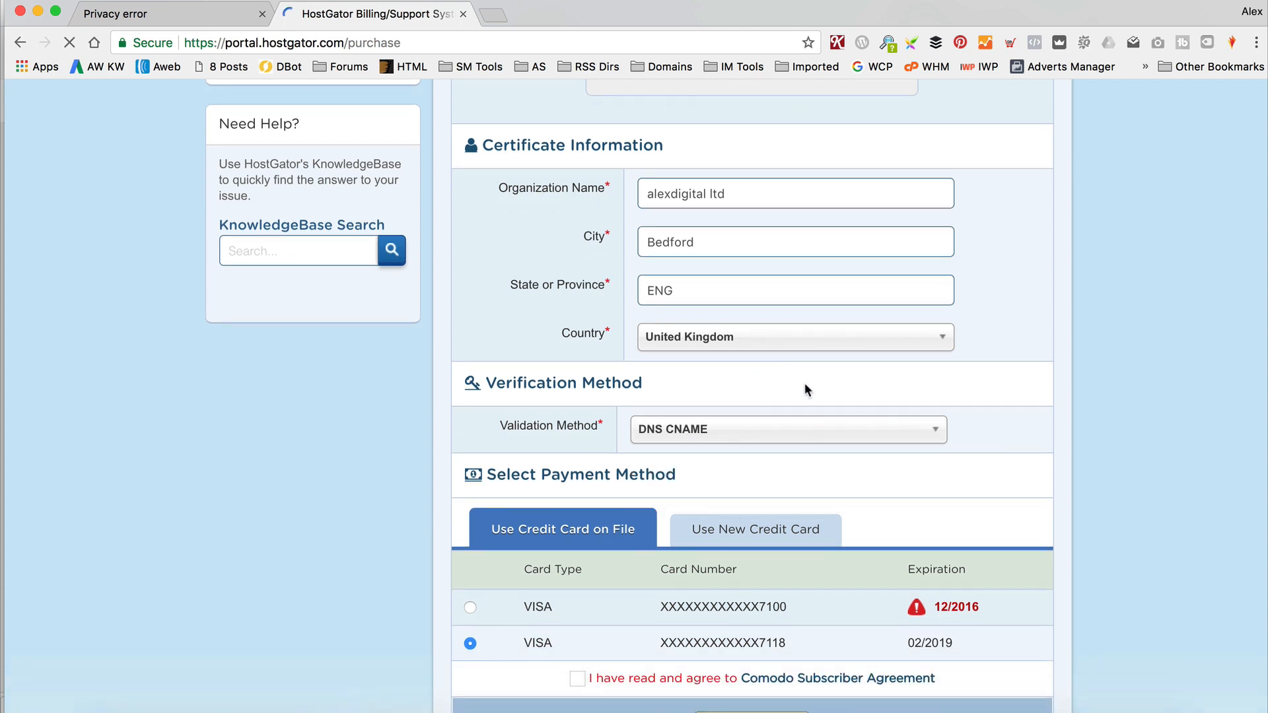
scroll("down", 3)
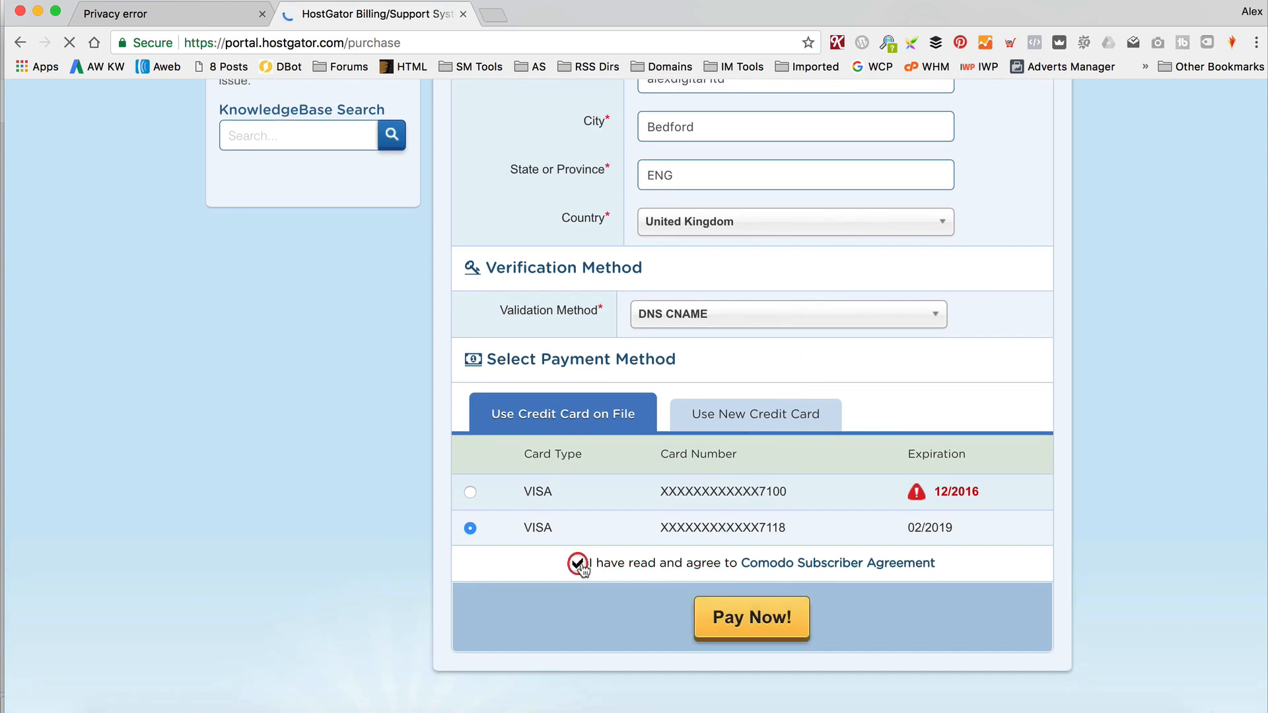
left_click(576, 563)
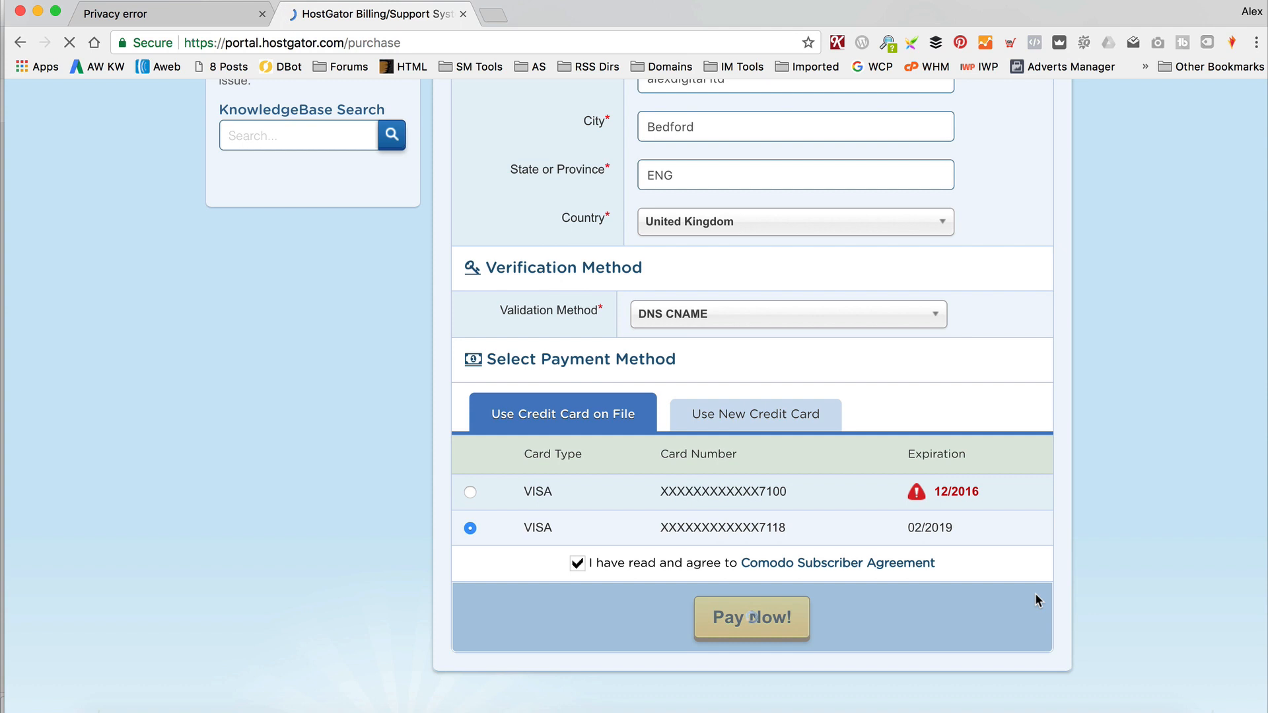
left_click(750, 618)
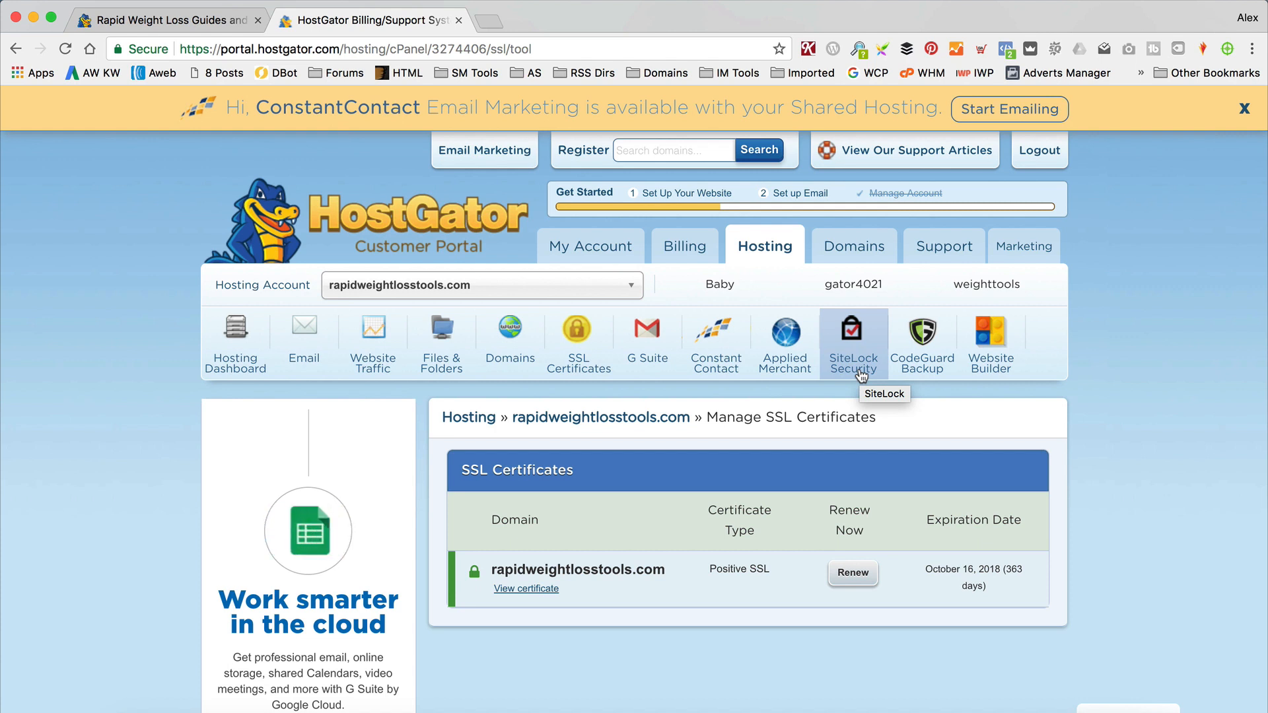
left_click(162, 18)
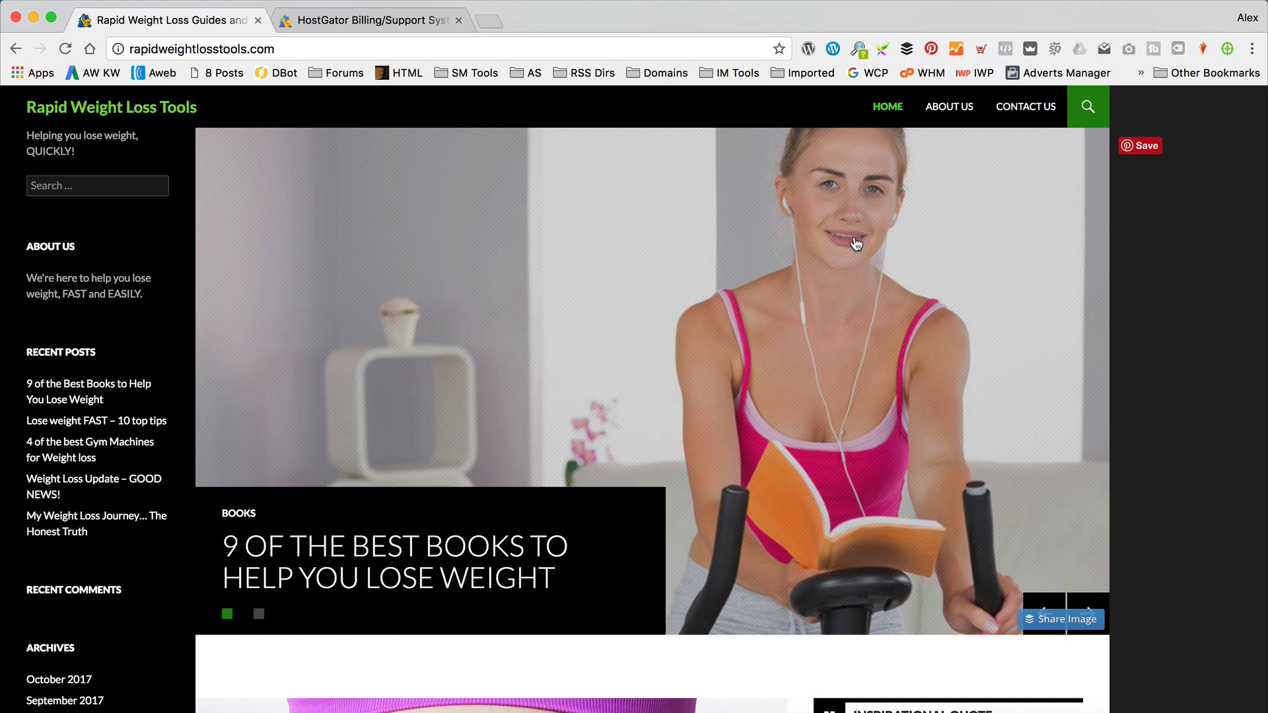
mouse_move(109, 118)
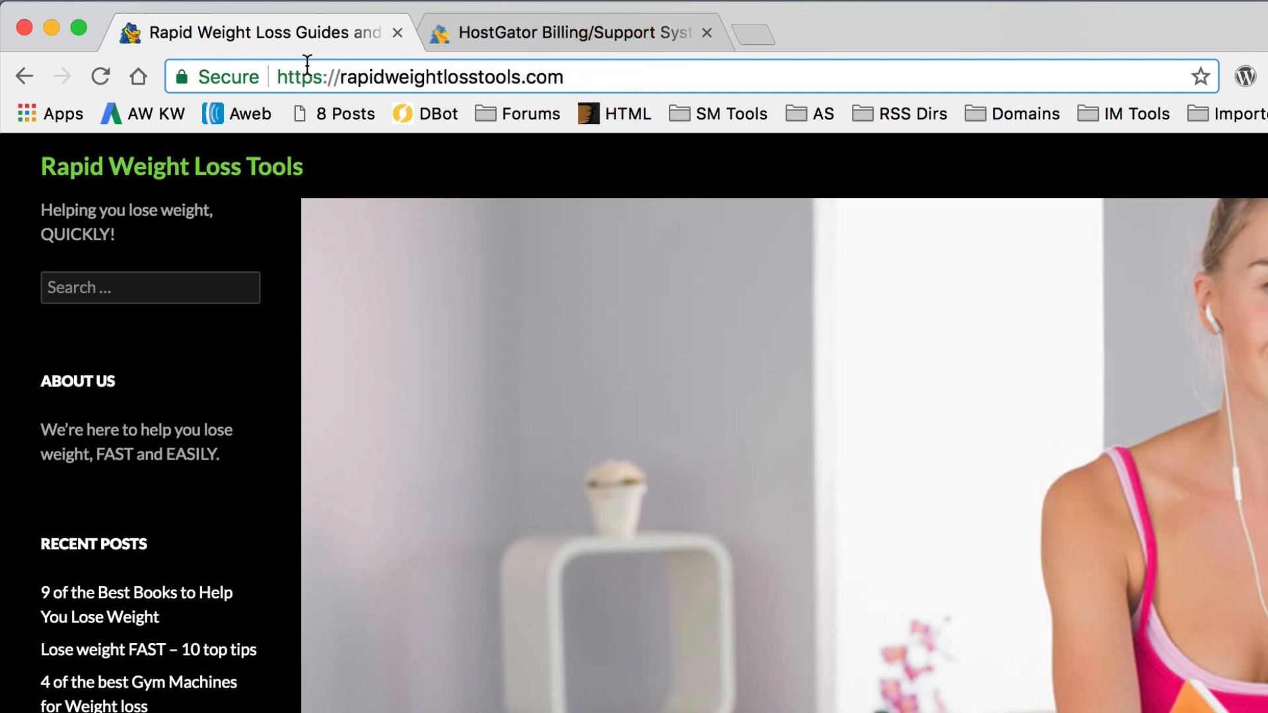
left_click(99, 76)
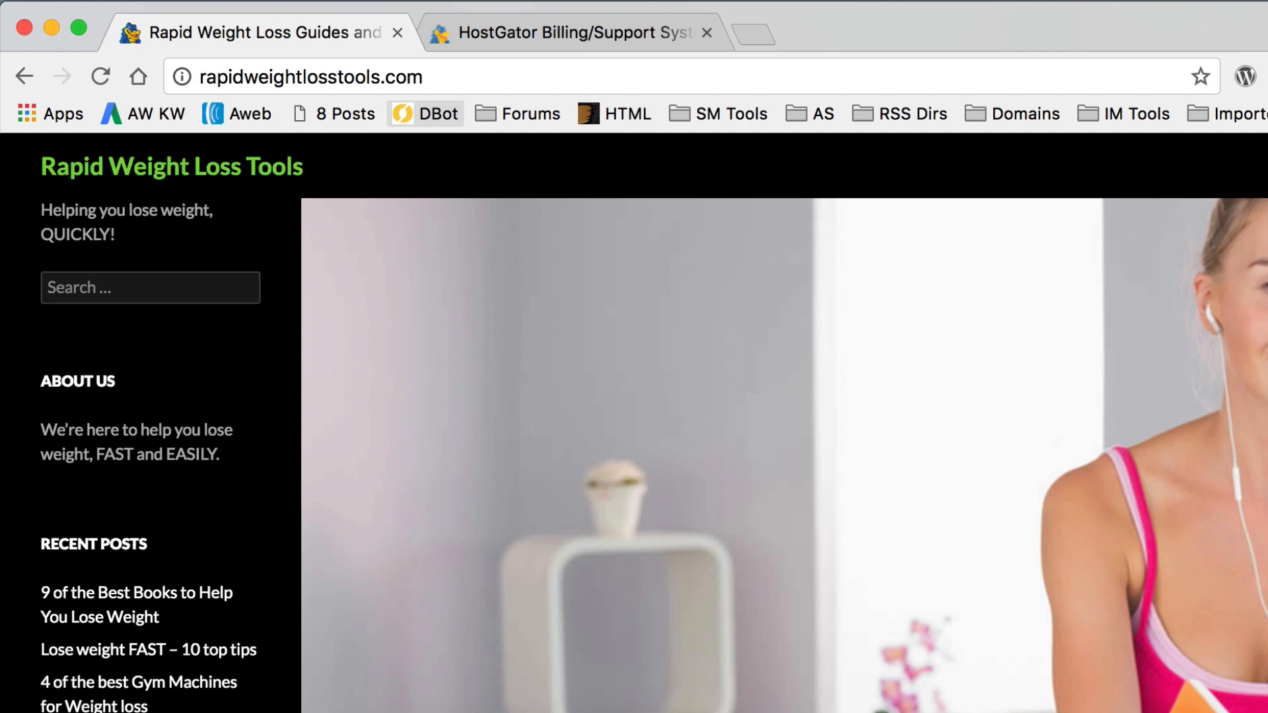
left_click(204, 76)
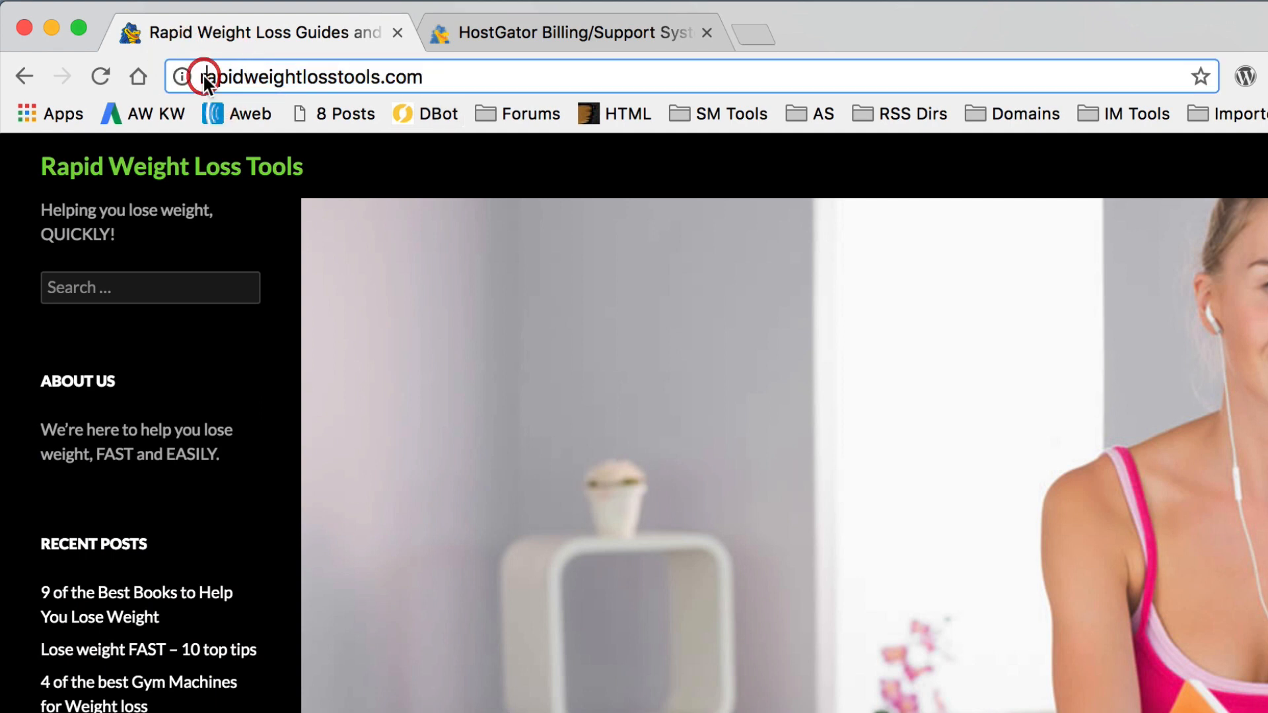
type("https://")
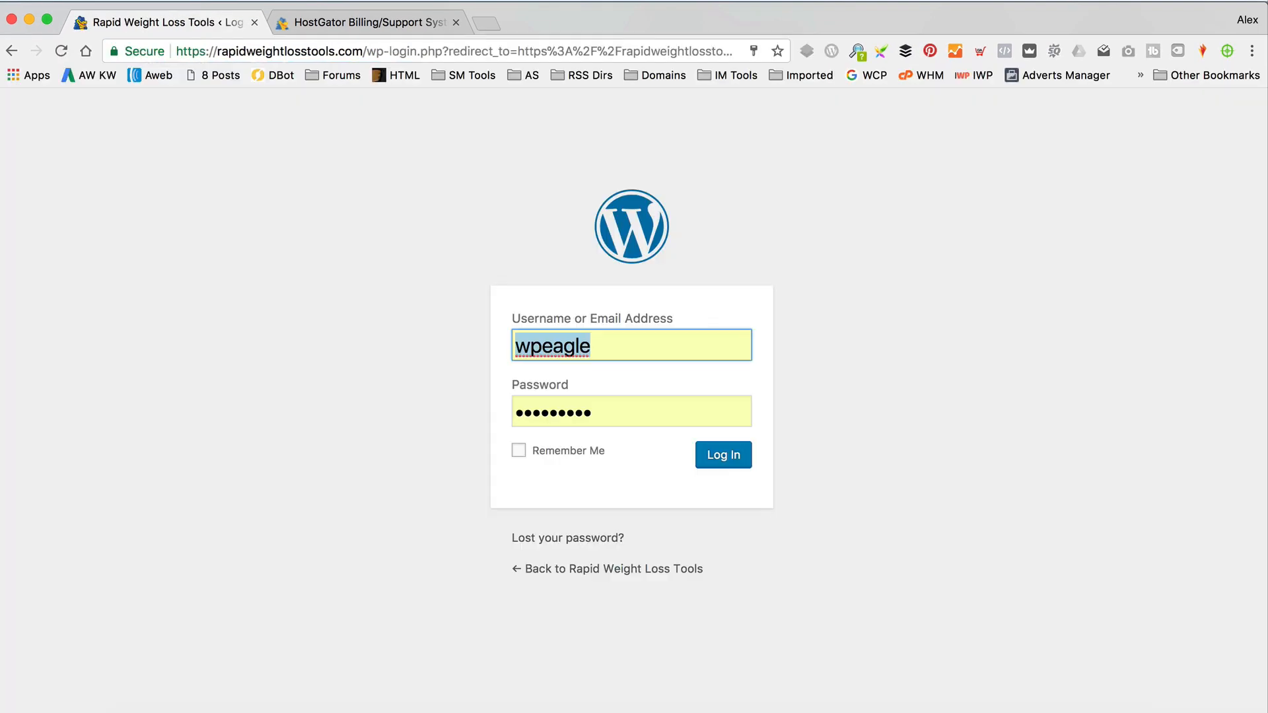
Log into WordPress, search 'https', then install and activate Easy HTTPS Redirection
left_click(722, 455)
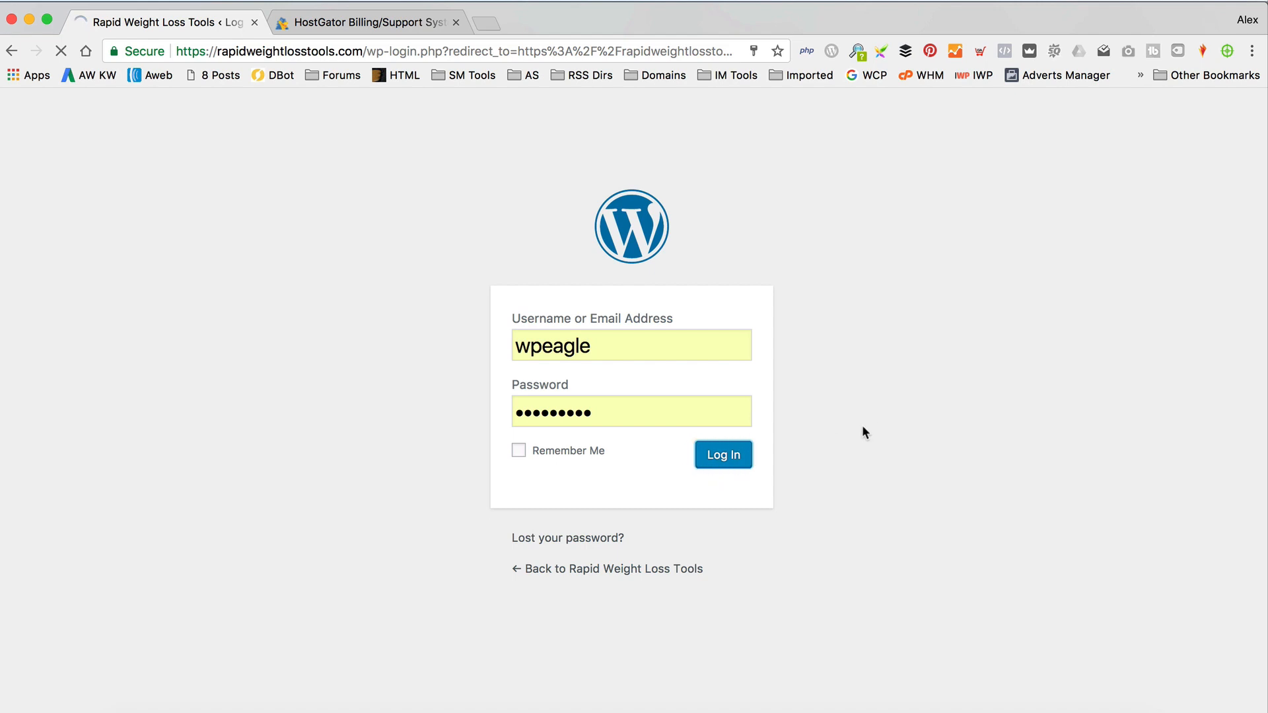
left_click(721, 454)
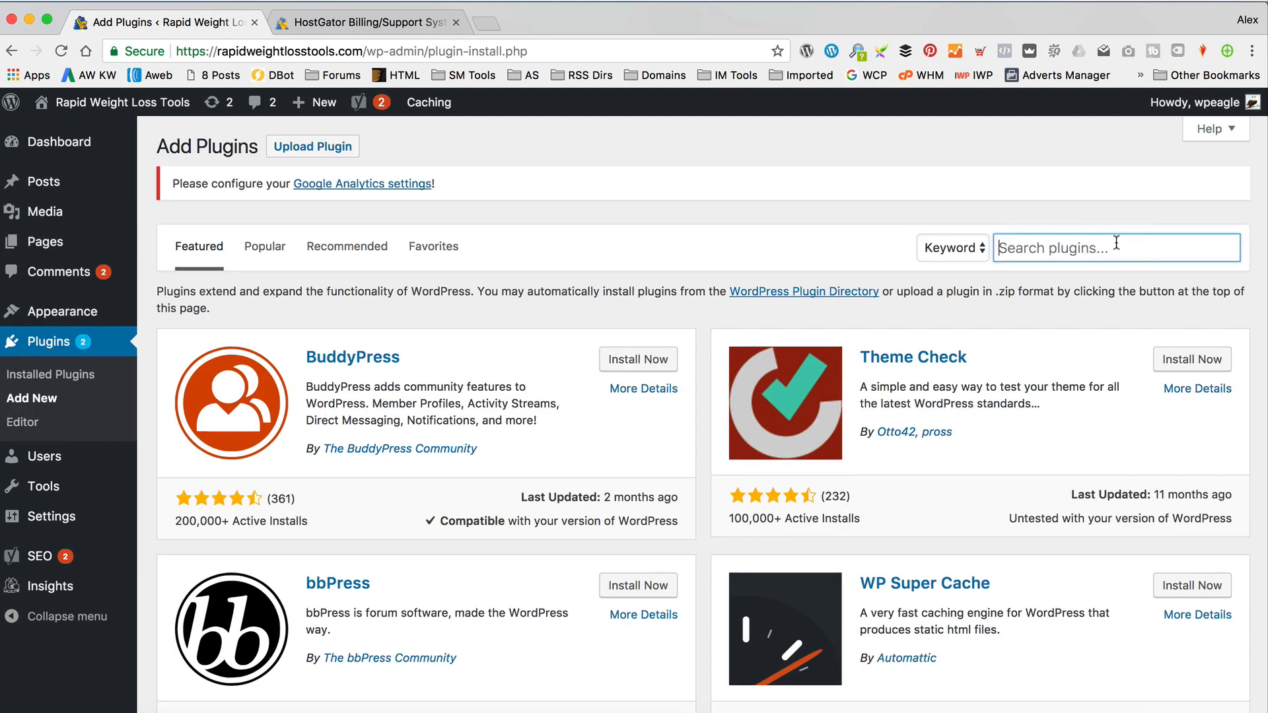
type("https")
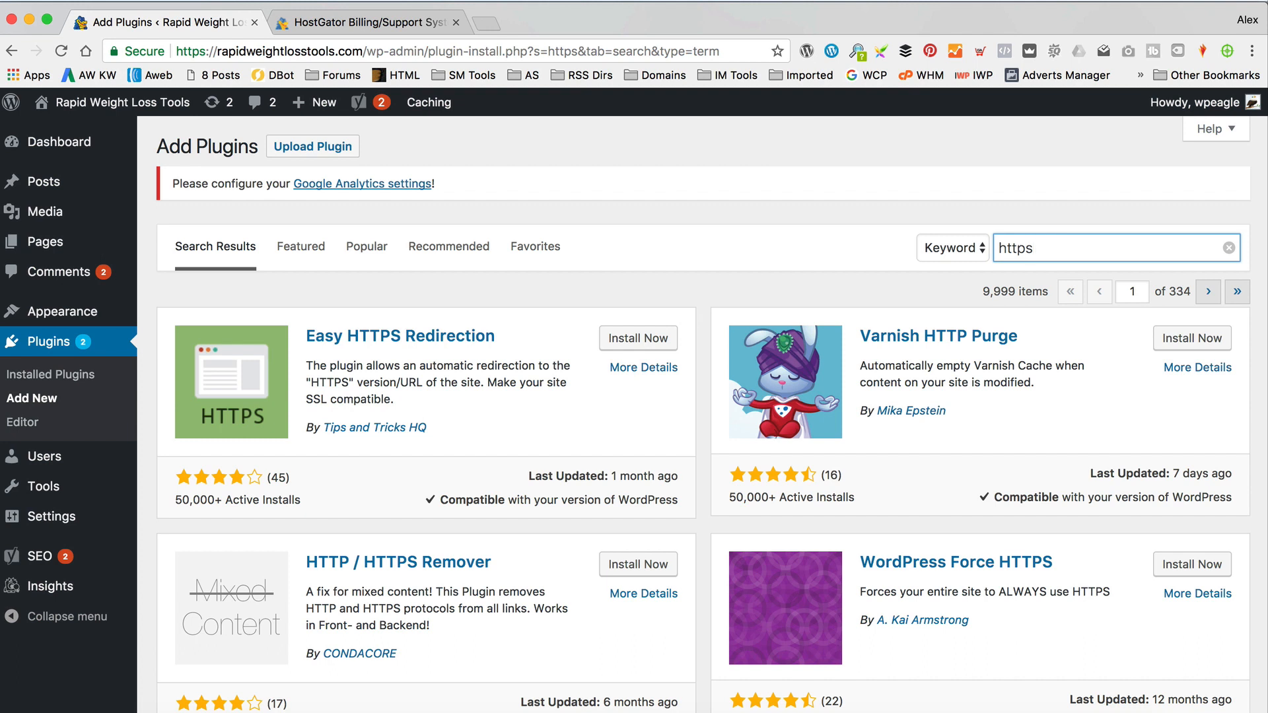
mouse_move(270, 348)
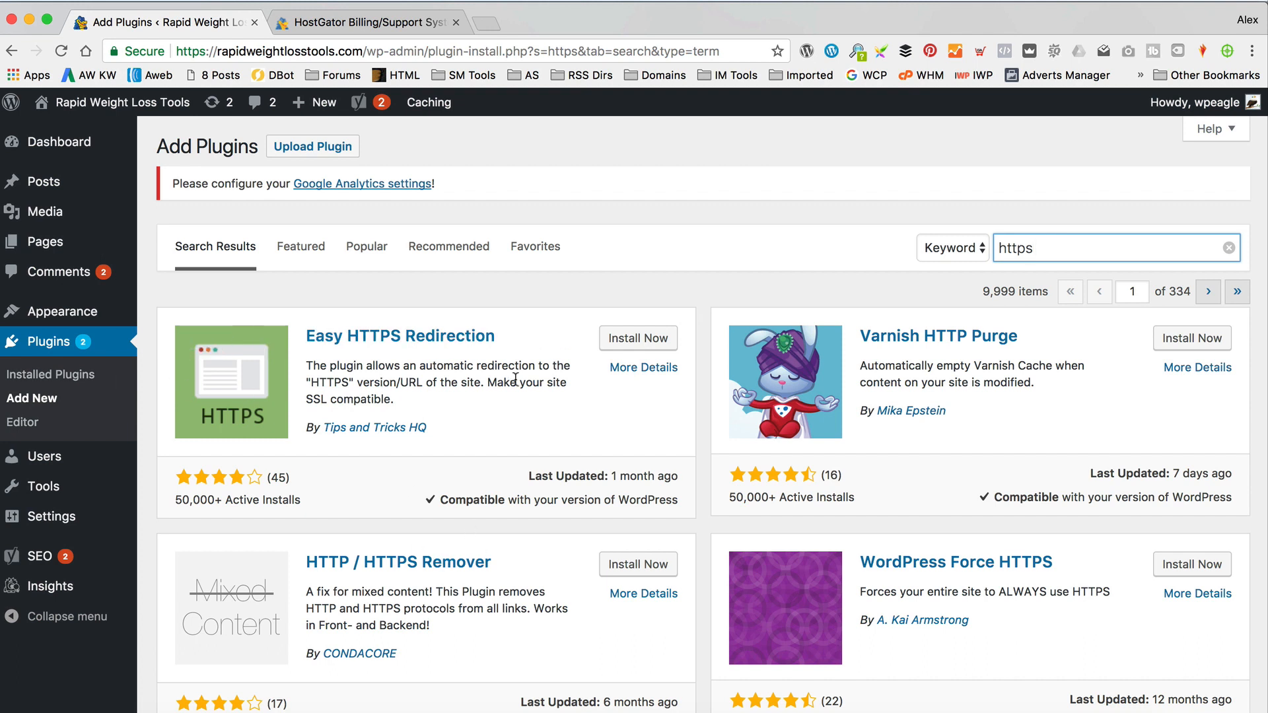
left_click(636, 338)
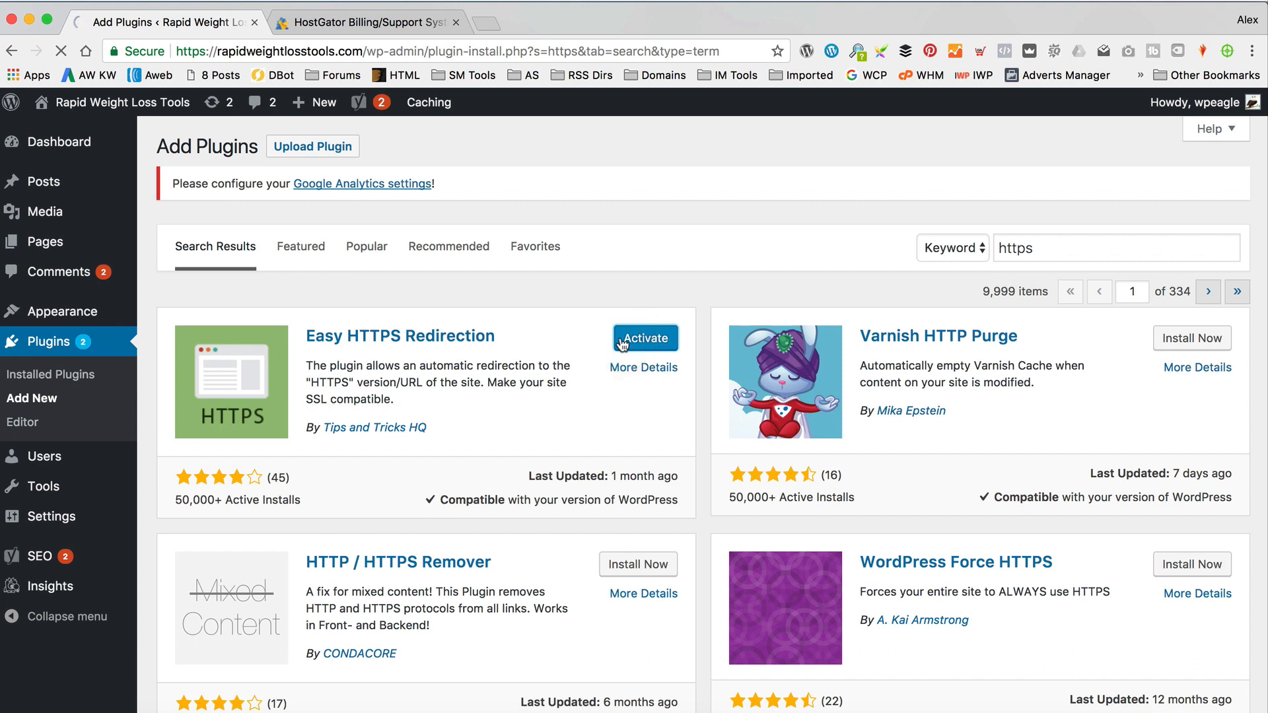
left_click(645, 338)
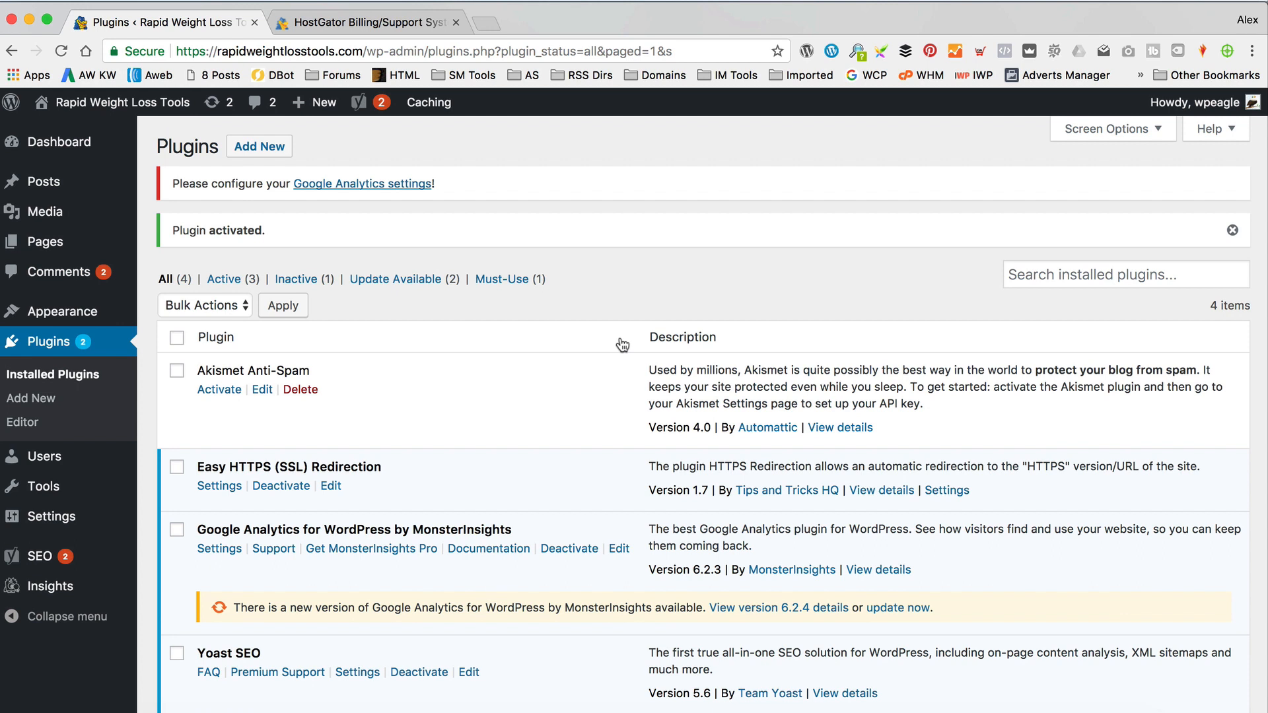
Enable automatic redirection for the whole domain and force HTTPS resources, then save
left_click(218, 486)
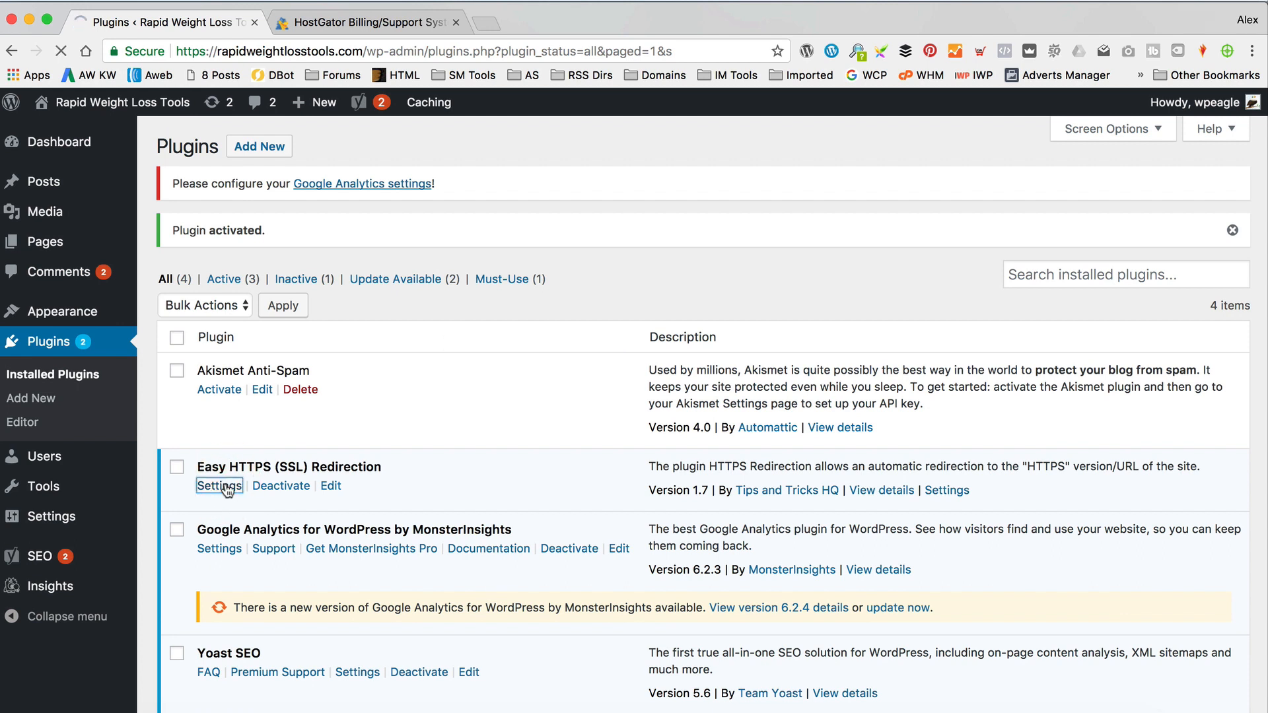
left_click(218, 486)
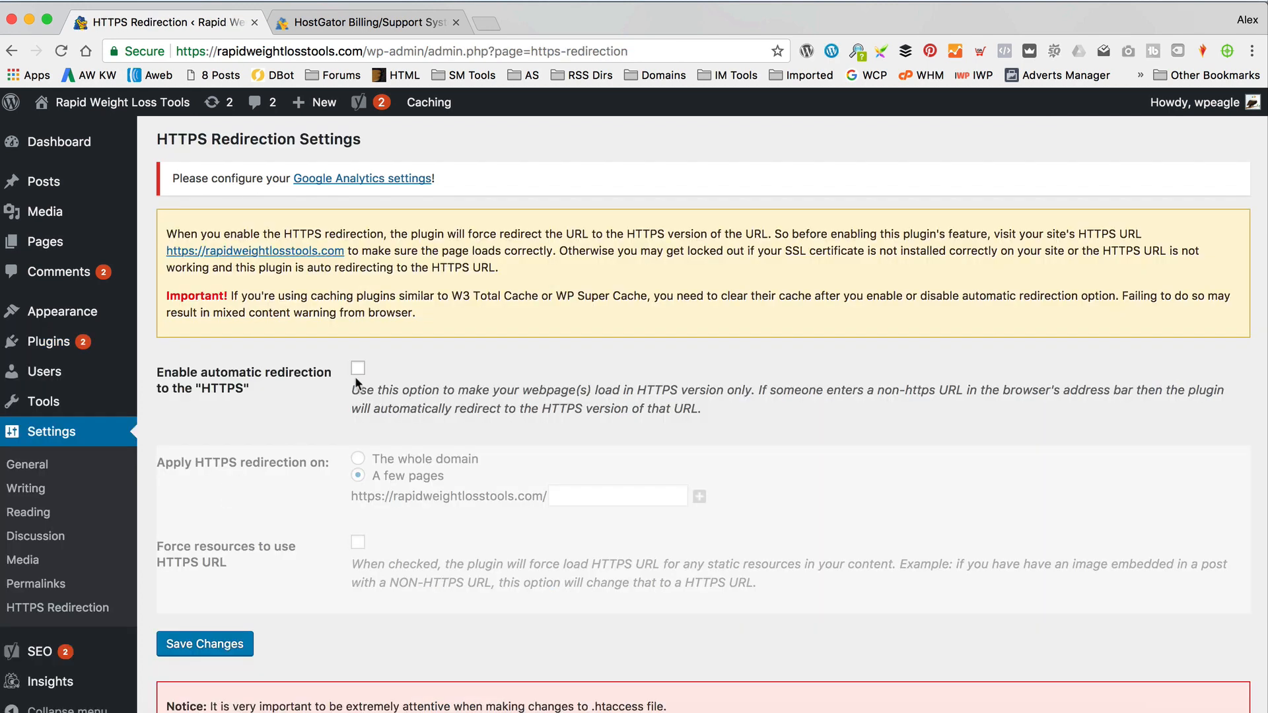
left_click(358, 369)
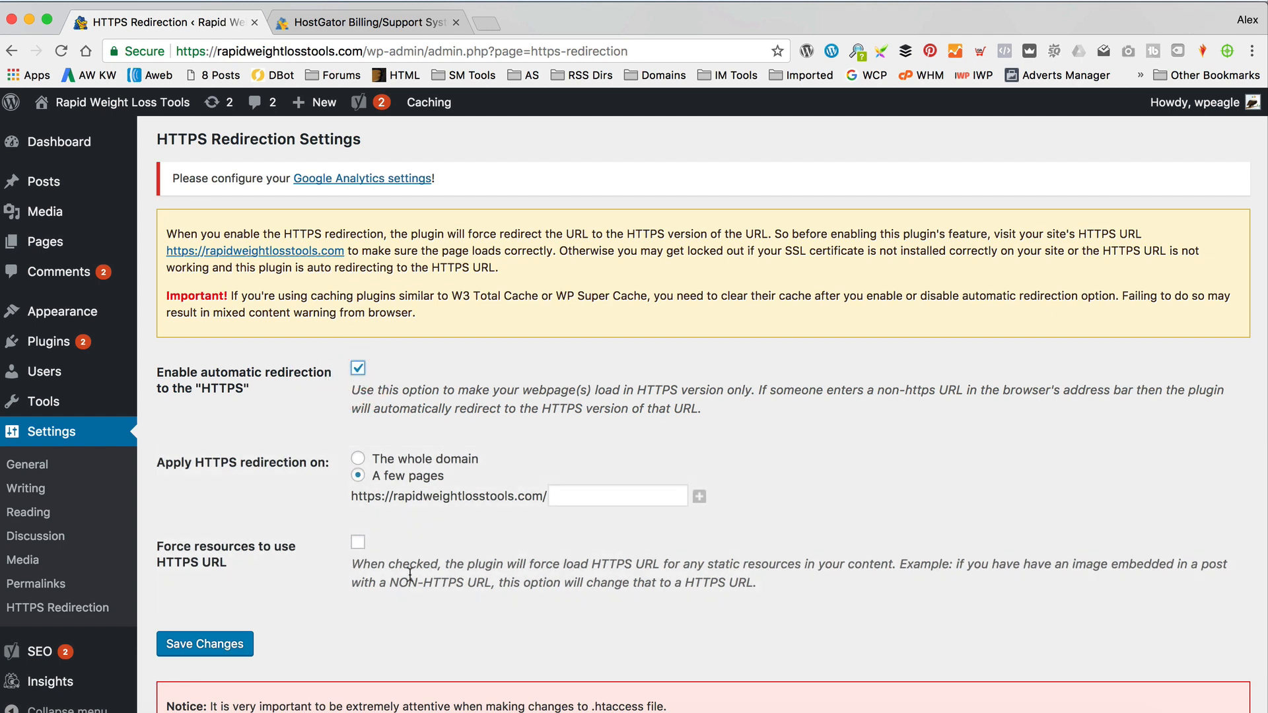
left_click(357, 458)
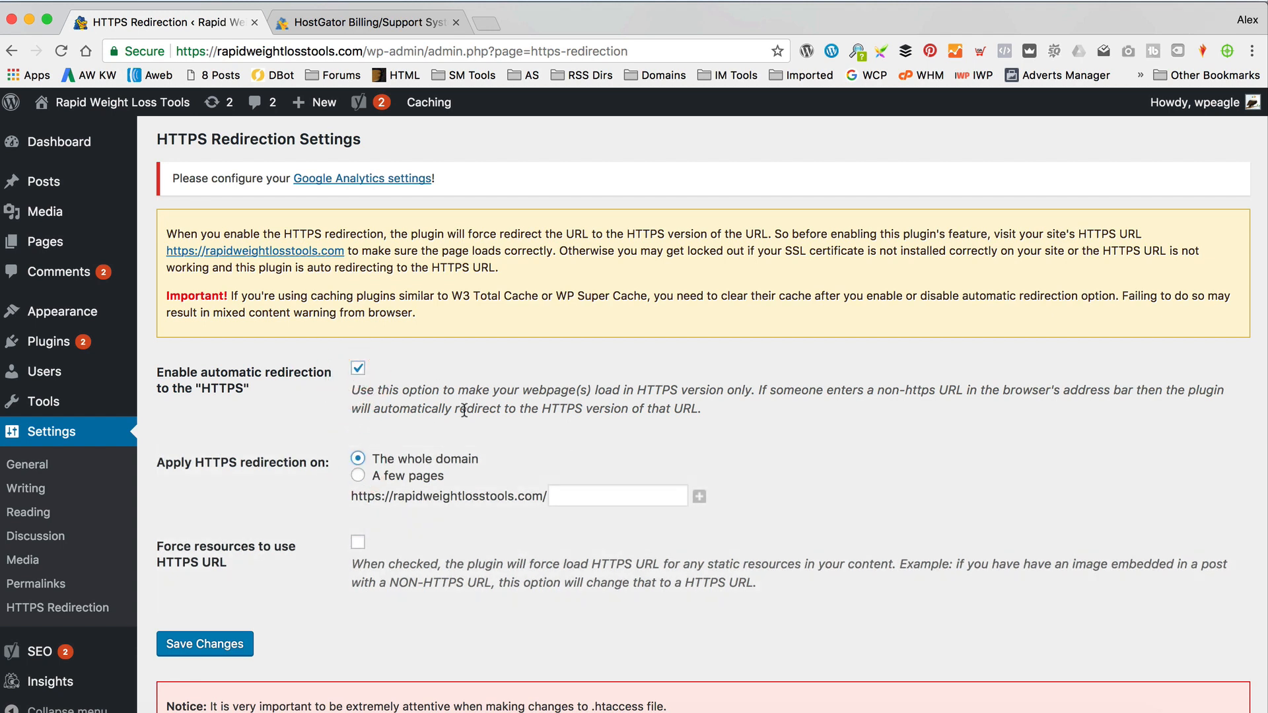
scroll("down", 3)
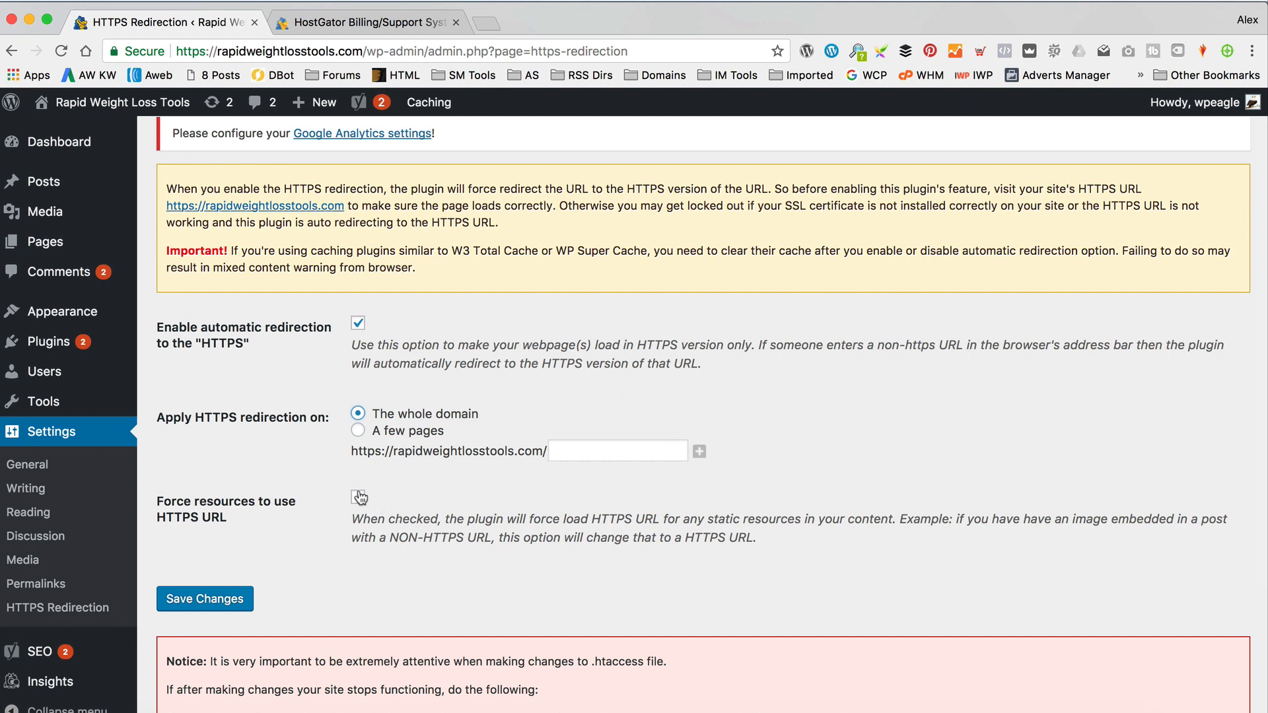
left_click(358, 496)
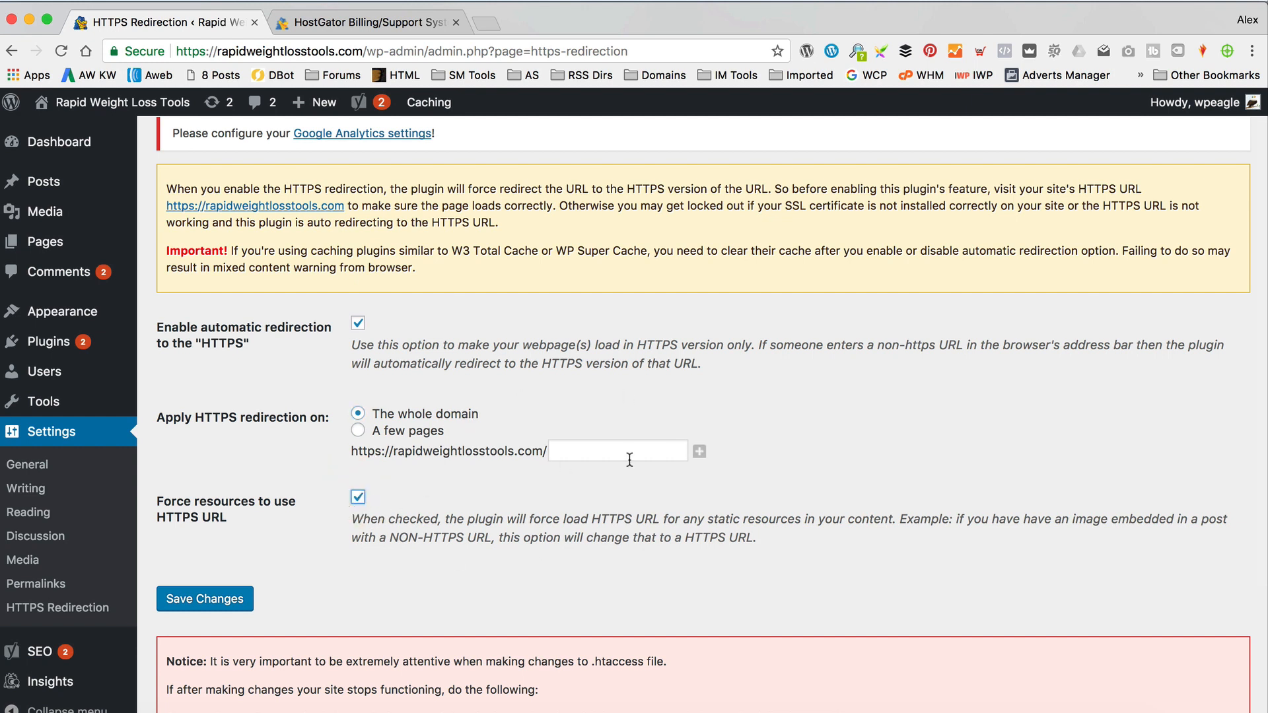
mouse_move(515, 507)
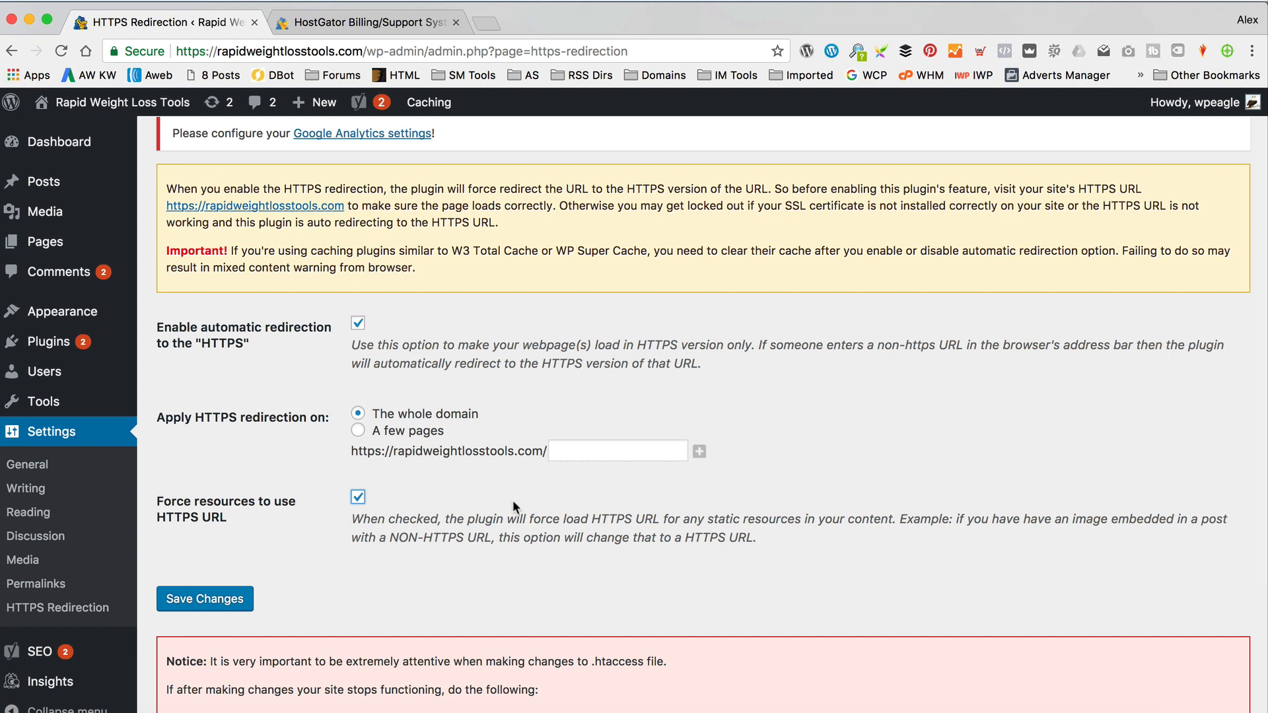
left_click(204, 599)
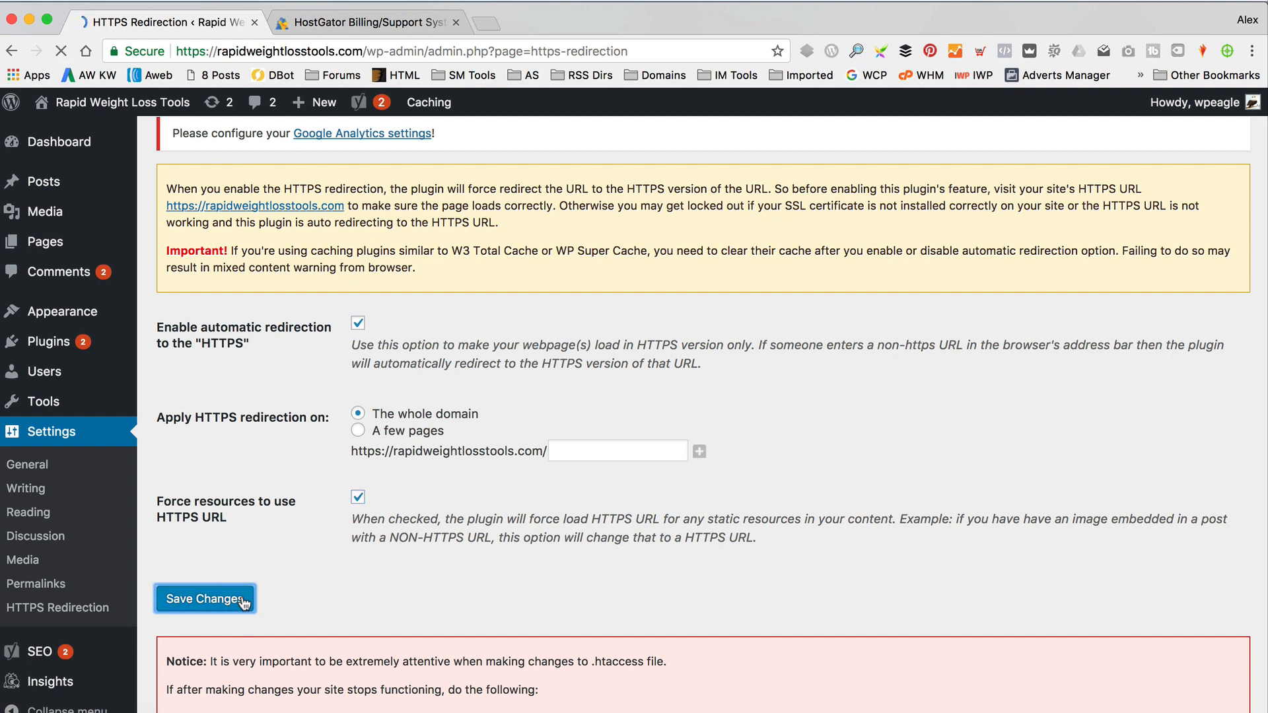
left_click(204, 598)
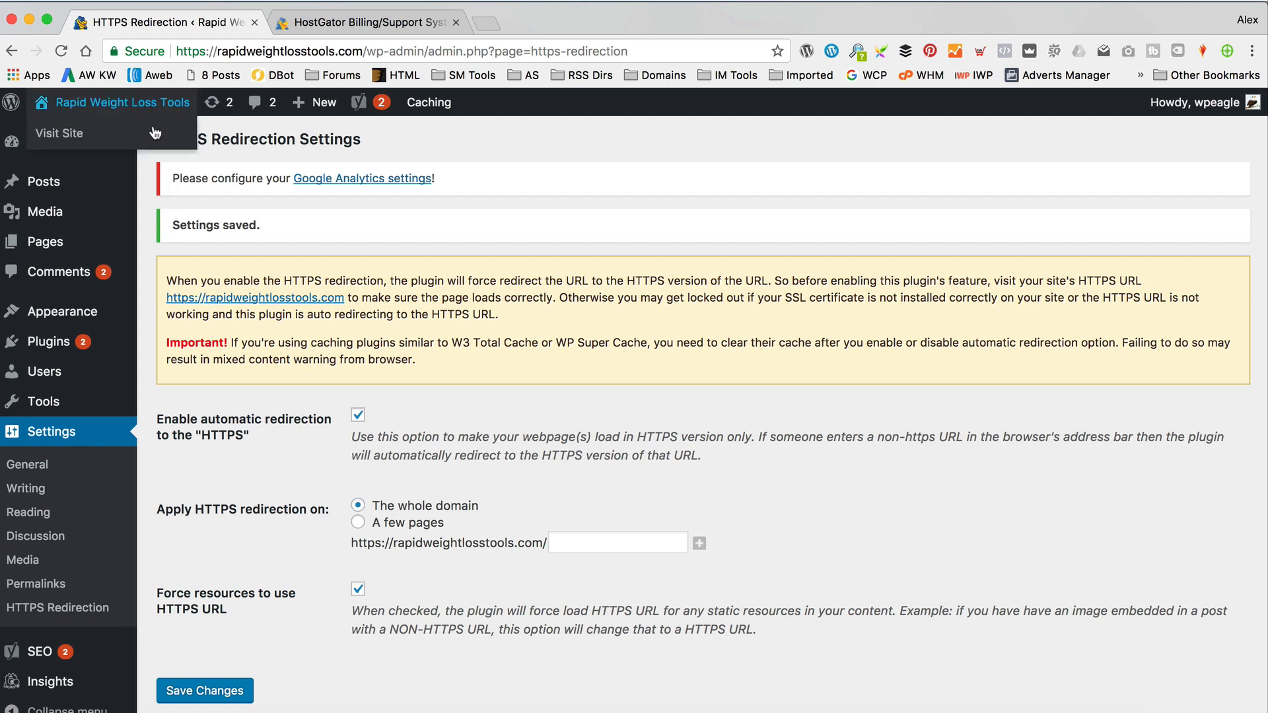
Visit the live site and open the 'Lose weight FAST – 10 top tips' post
left_click(58, 133)
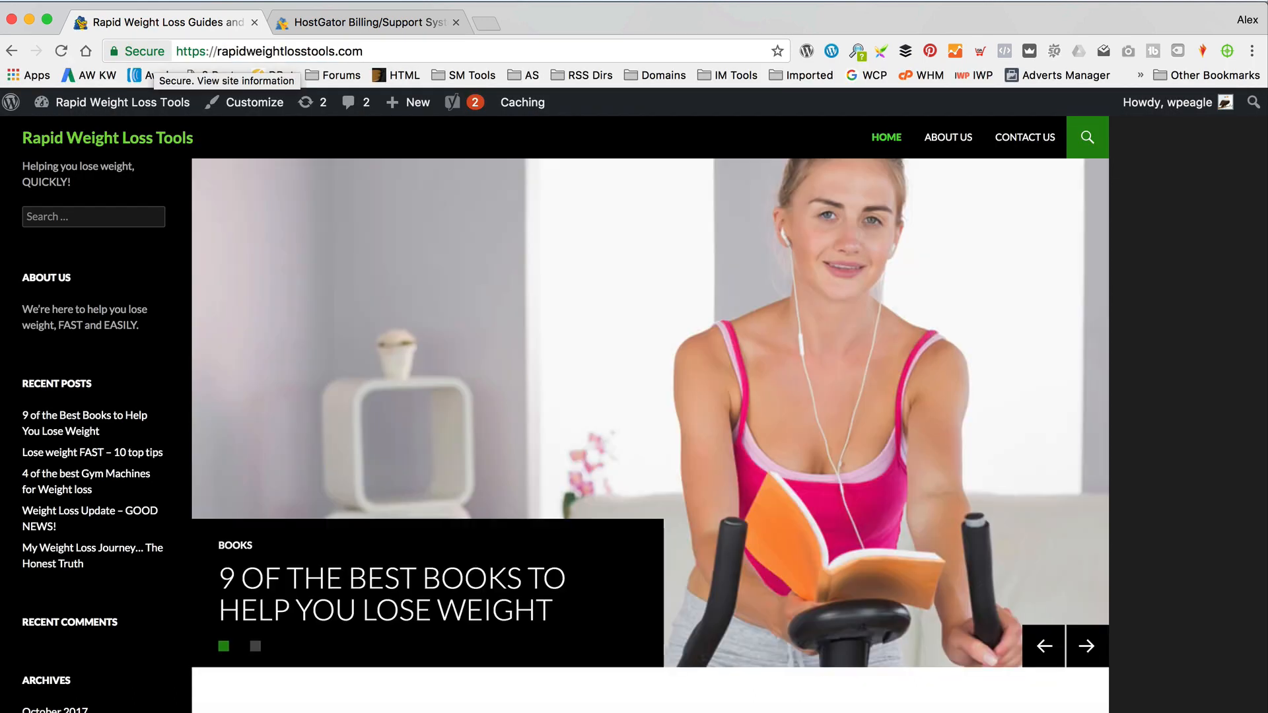
mouse_move(91, 452)
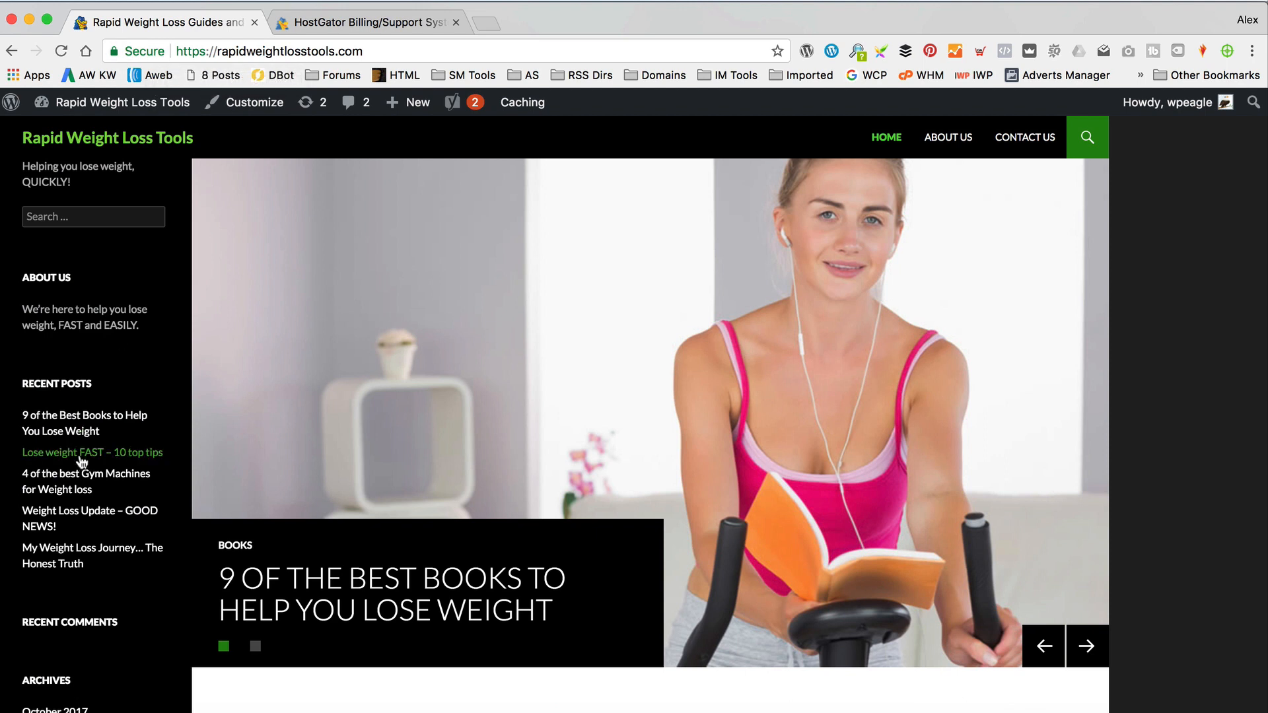
left_click(92, 451)
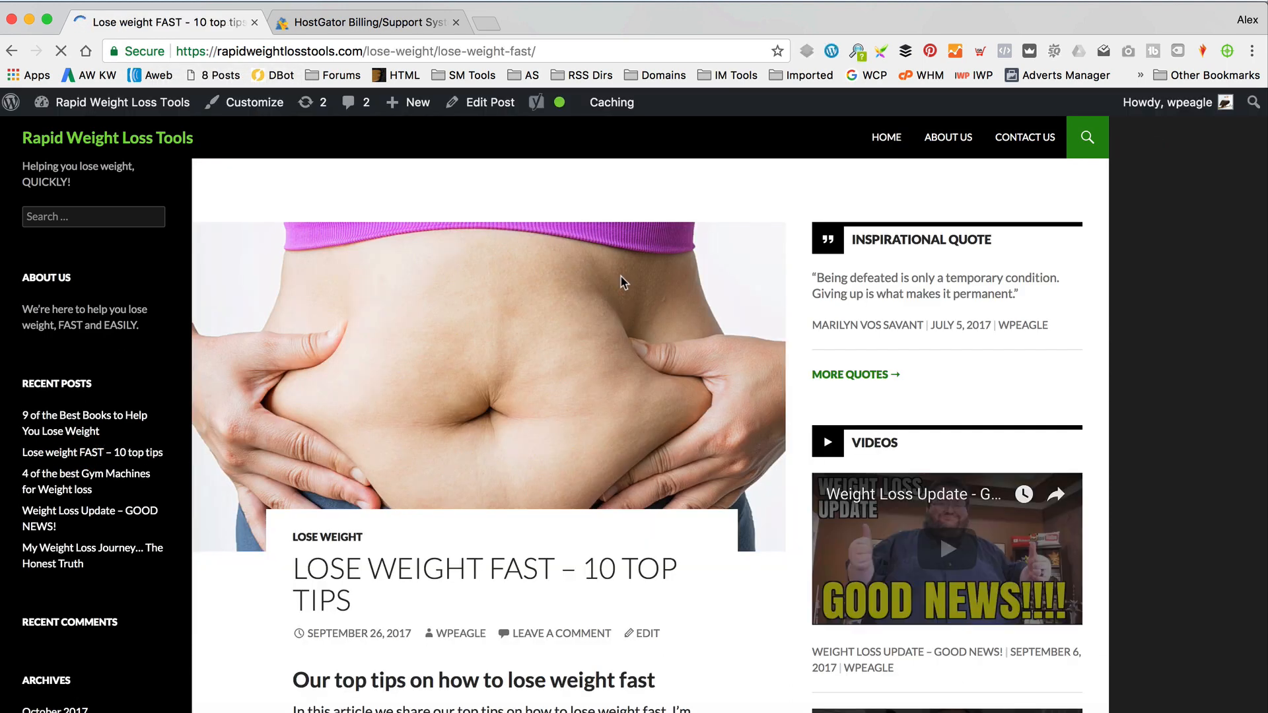